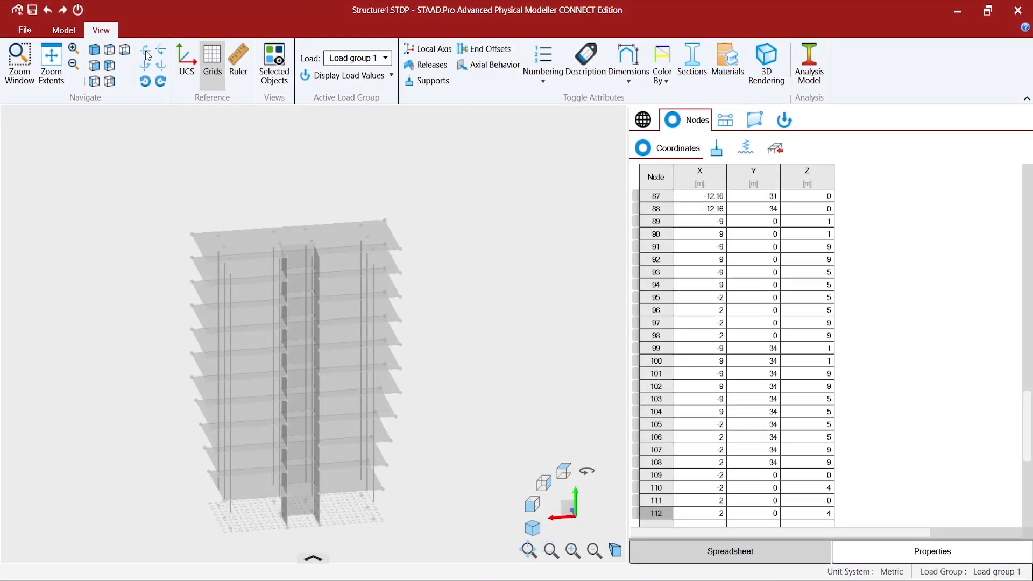
# Step: Switch from the View ribbon to the Model commands with Load group 1 still active
pyautogui.click(101, 30)
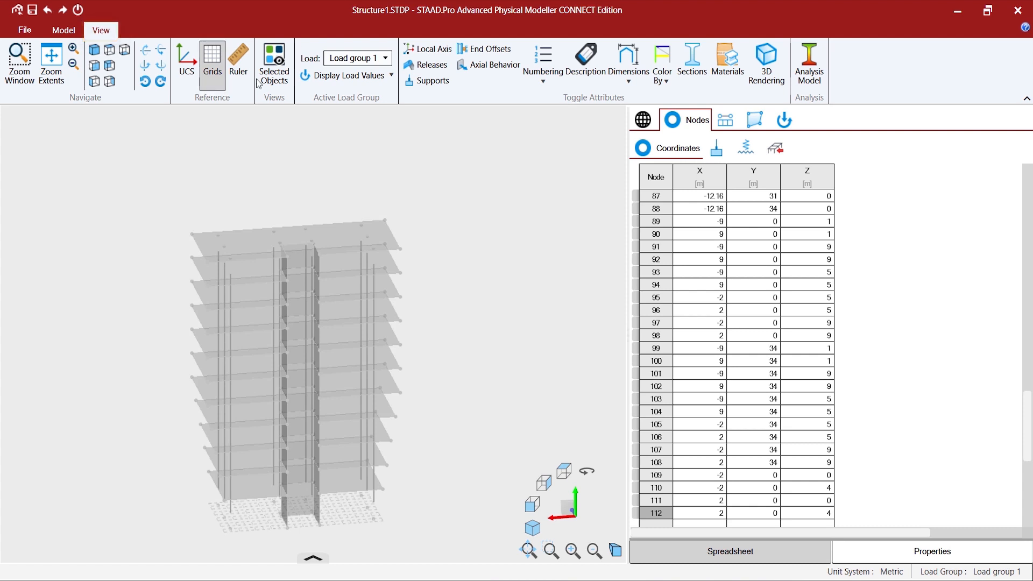
pyautogui.moveTo(323, 100)
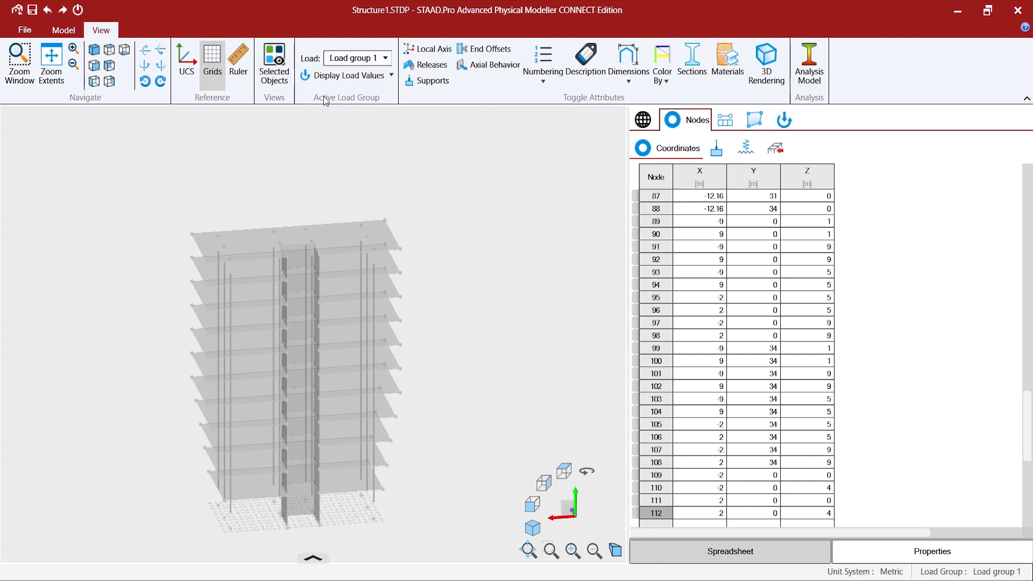
pyautogui.moveTo(356, 58)
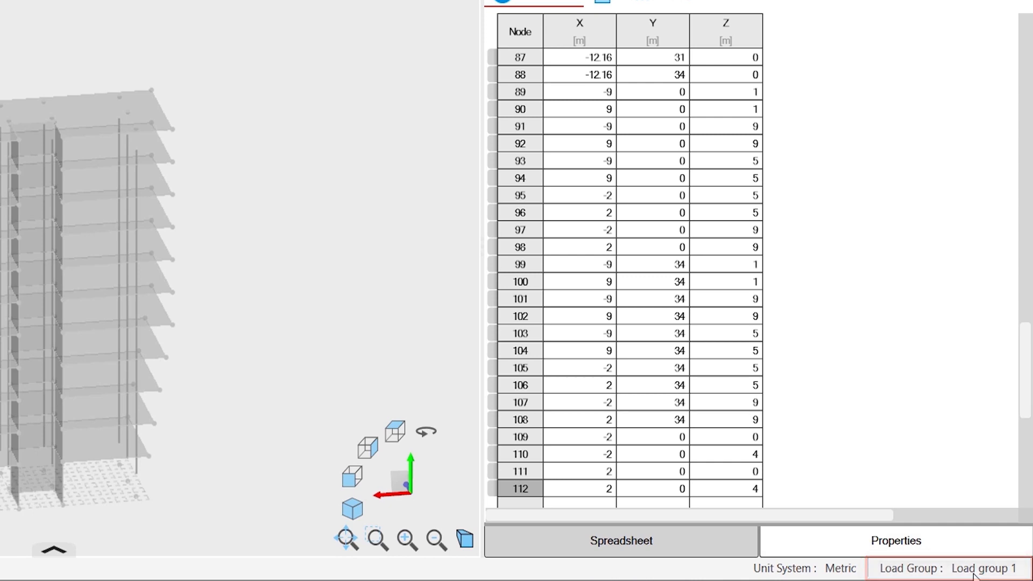
pyautogui.click(101, 30)
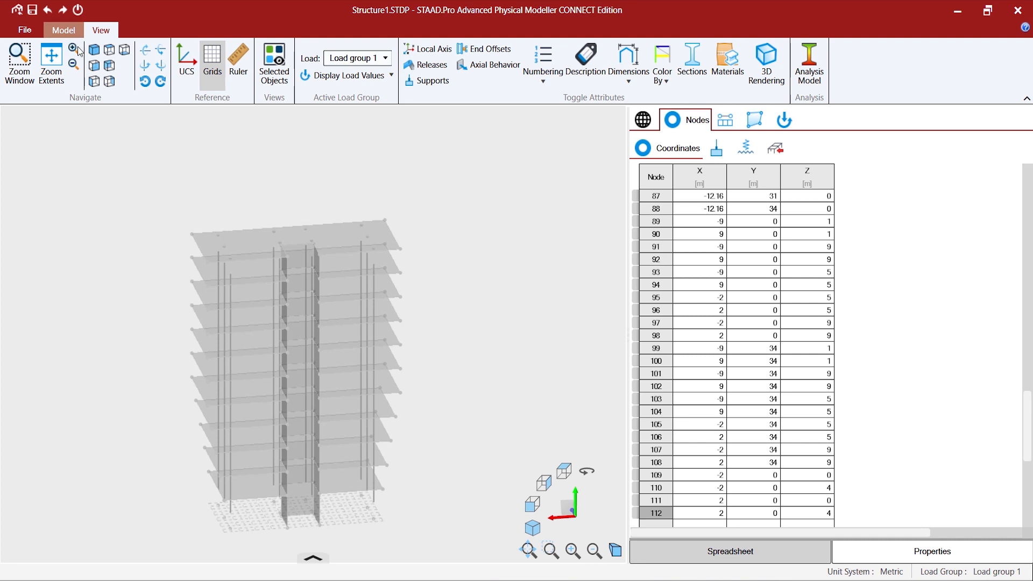
pyautogui.click(62, 30)
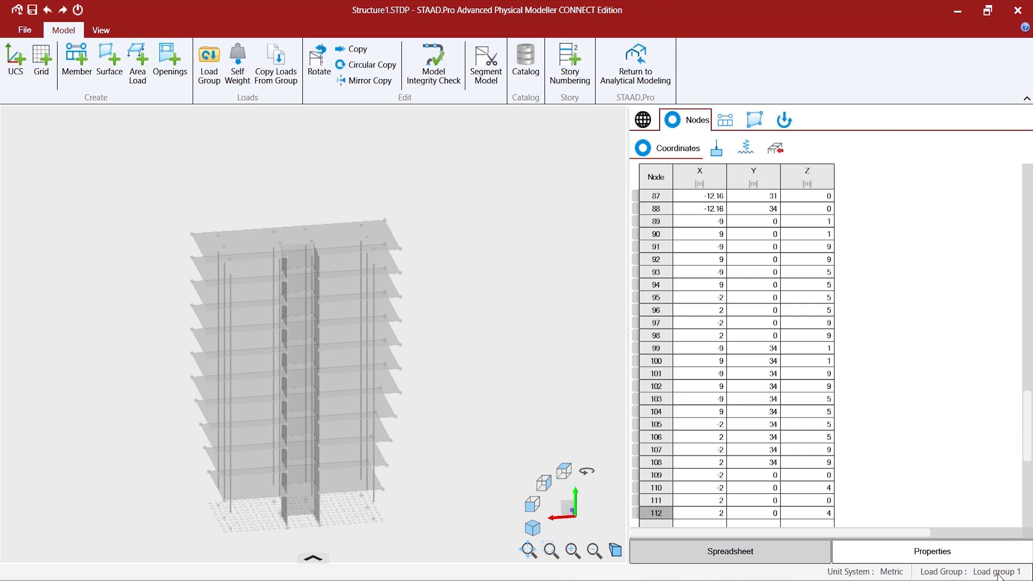
pyautogui.moveTo(785, 119)
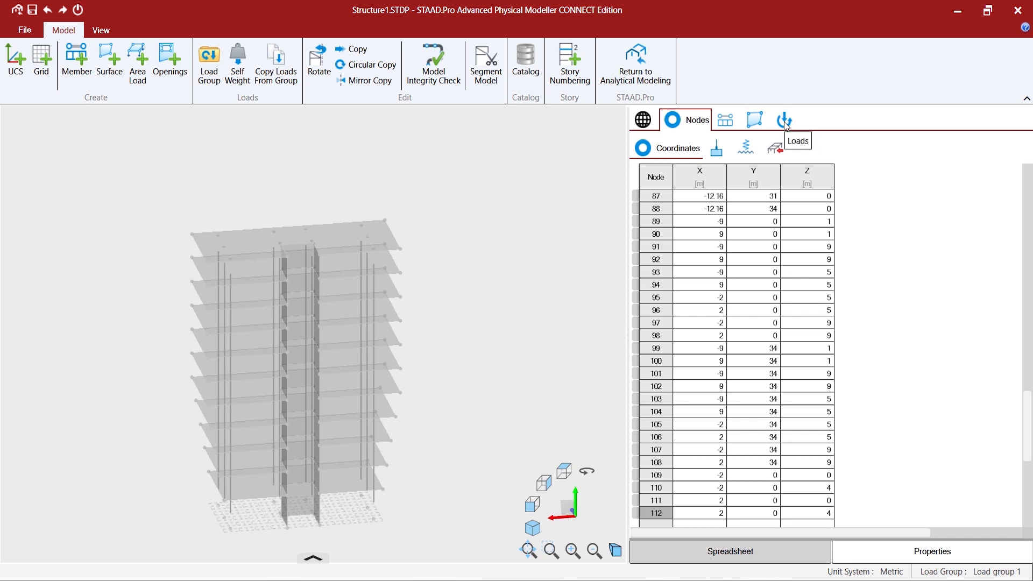
# Step: Show the Loads panel's load groups table and select the Load group 1 row
pyautogui.click(783, 120)
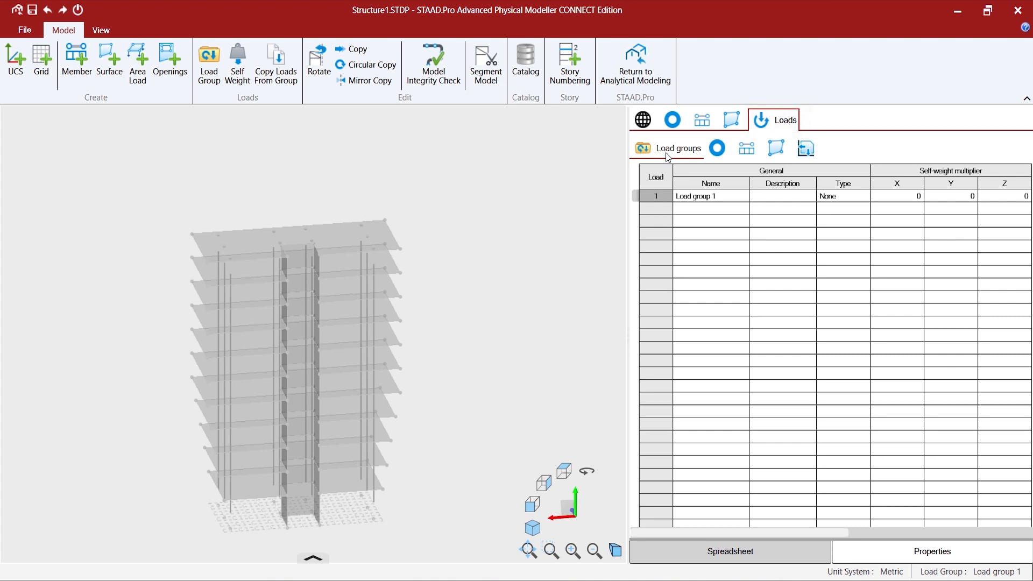
pyautogui.click(657, 196)
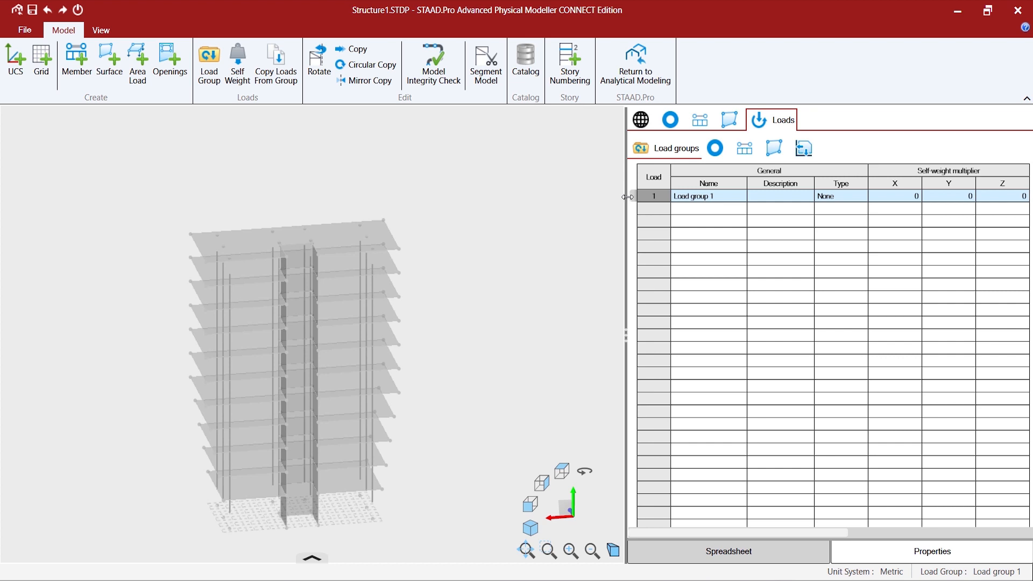
pyautogui.moveTo(209, 62)
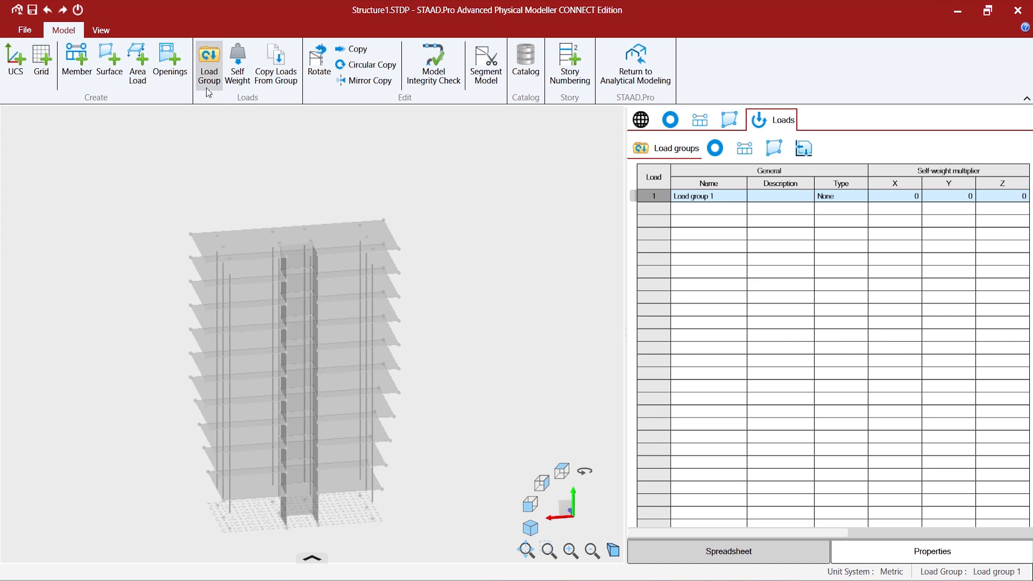
pyautogui.moveTo(208, 64)
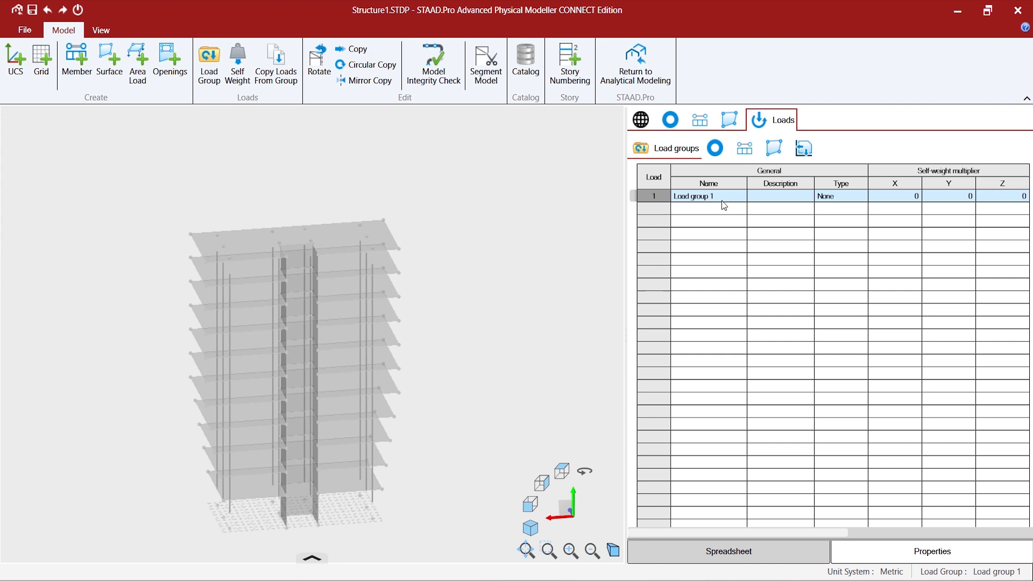
pyautogui.click(531, 503)
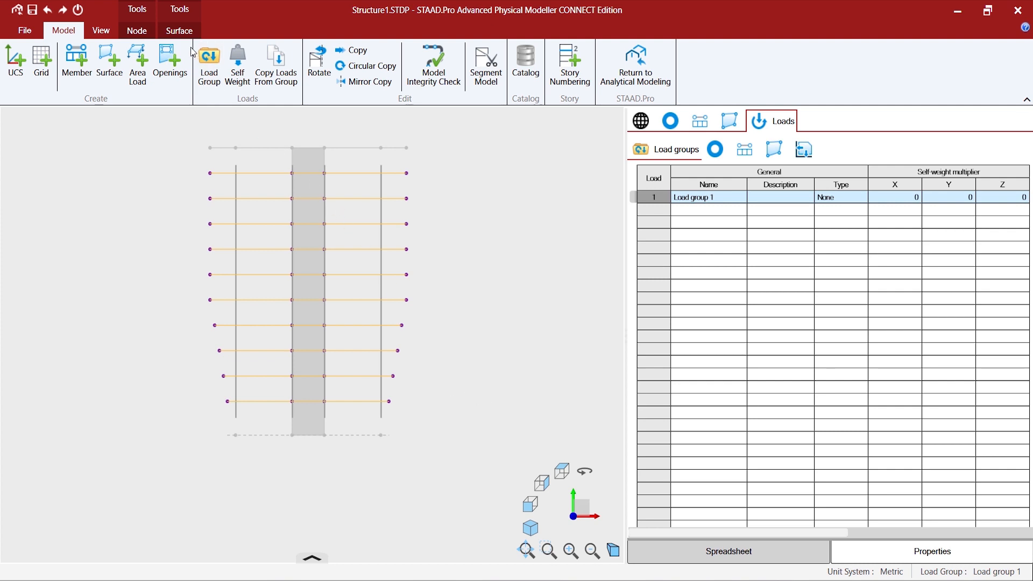
# Step: Add a -0.1 kN/m² uniform surface pressure to the selected slabs under Load group 1
pyautogui.click(178, 30)
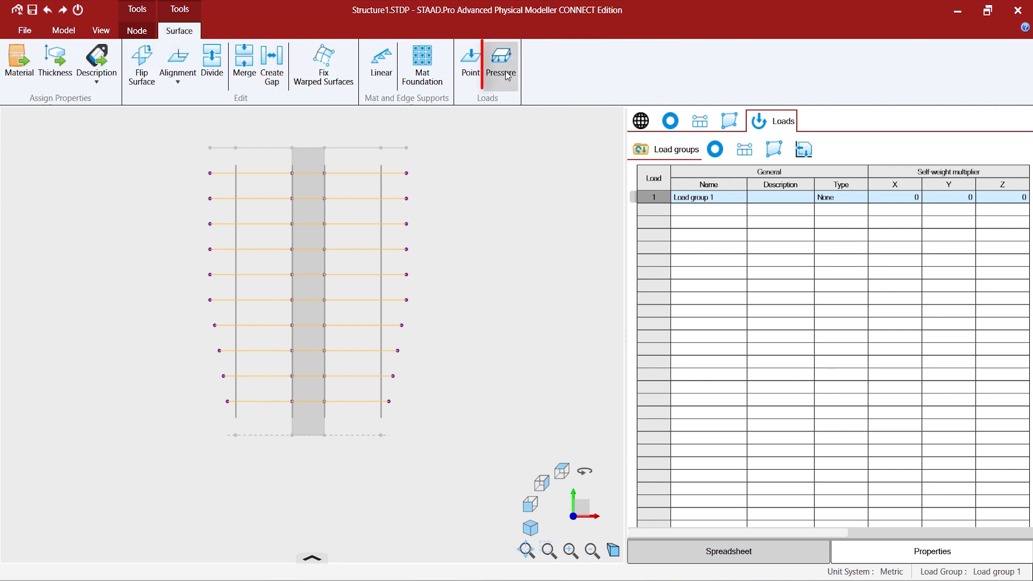
pyautogui.click(502, 59)
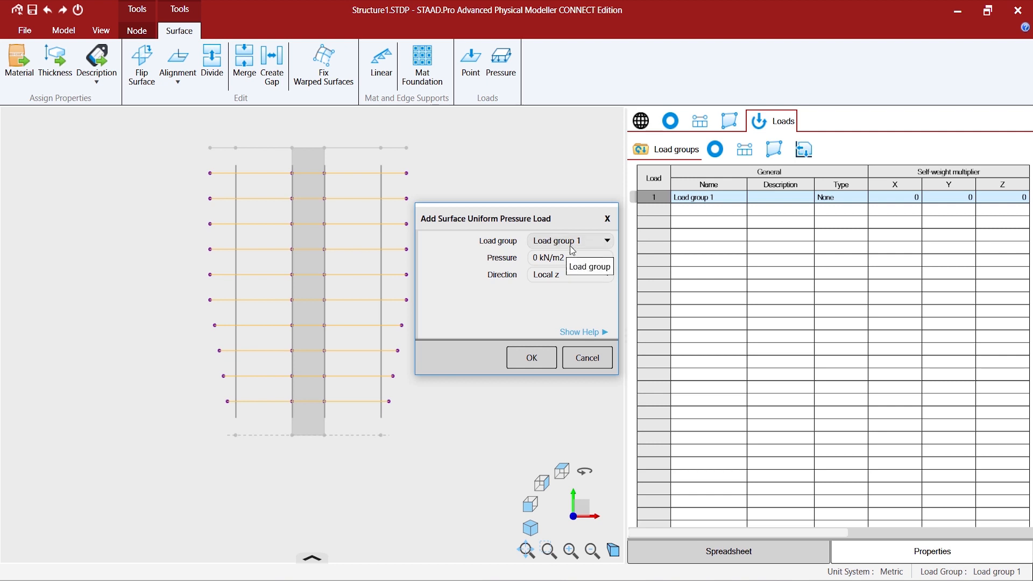
pyautogui.click(567, 257)
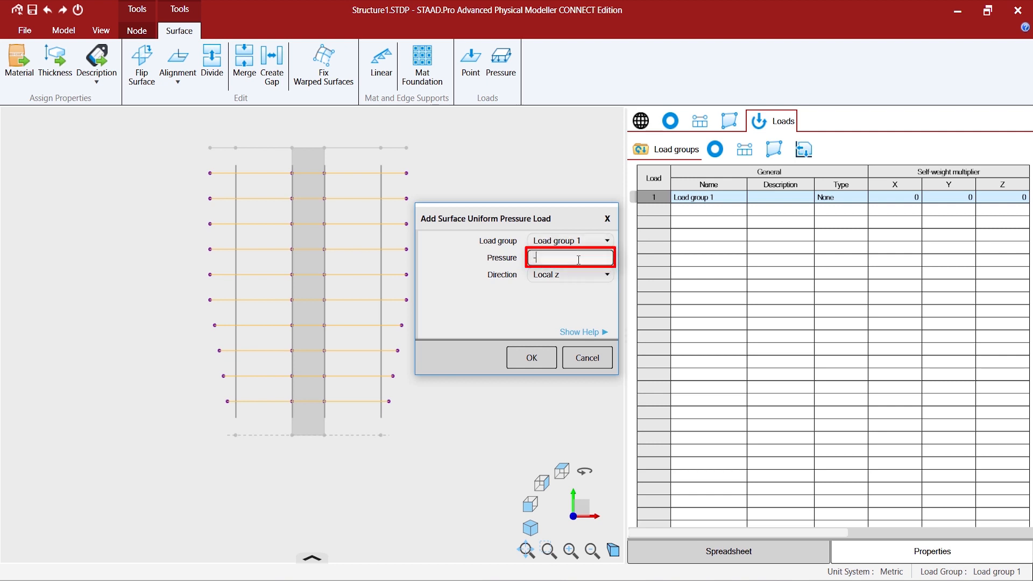
pyautogui.write('-0.1')
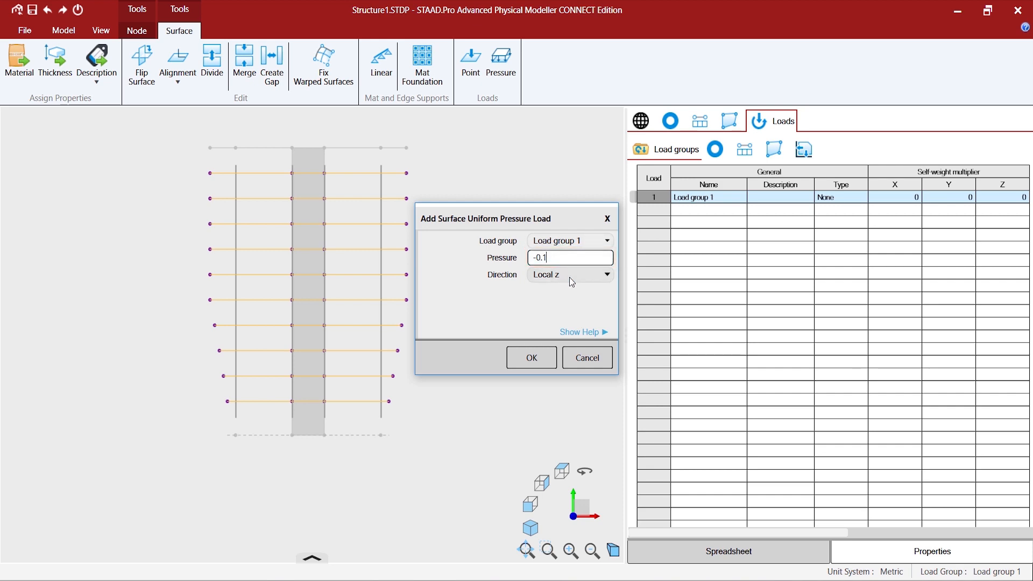
pyautogui.click(530, 357)
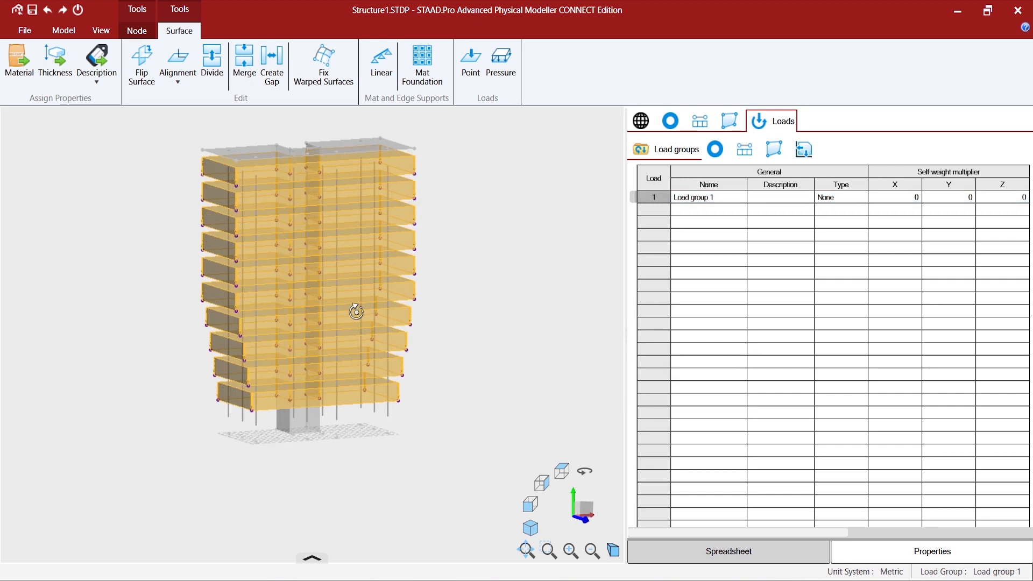
# Step: Turn on Display Load Values so the -0.1 kN/m² pressure labels appear on the slabs
pyautogui.click(501, 65)
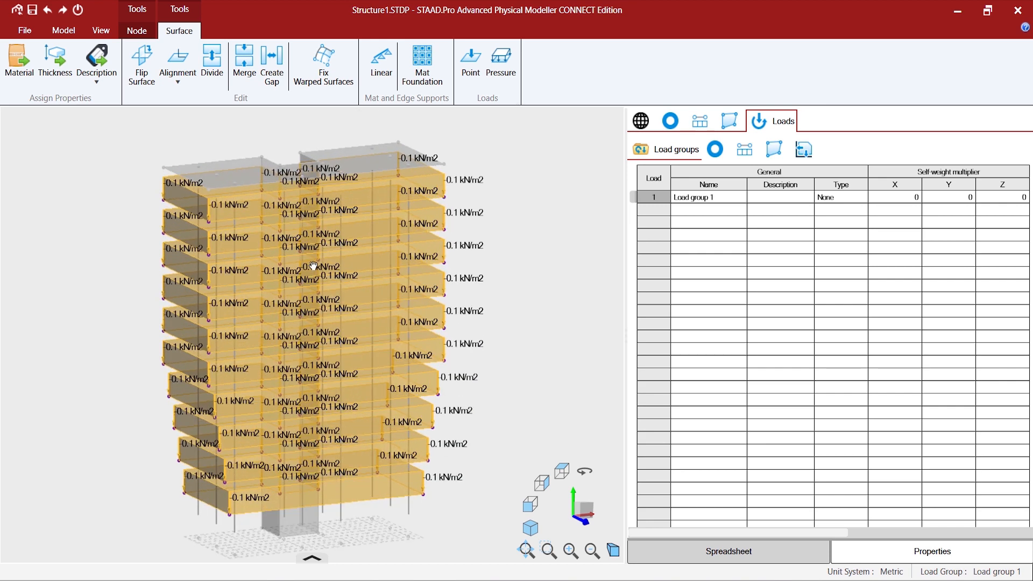
pyautogui.moveTo(316, 271)
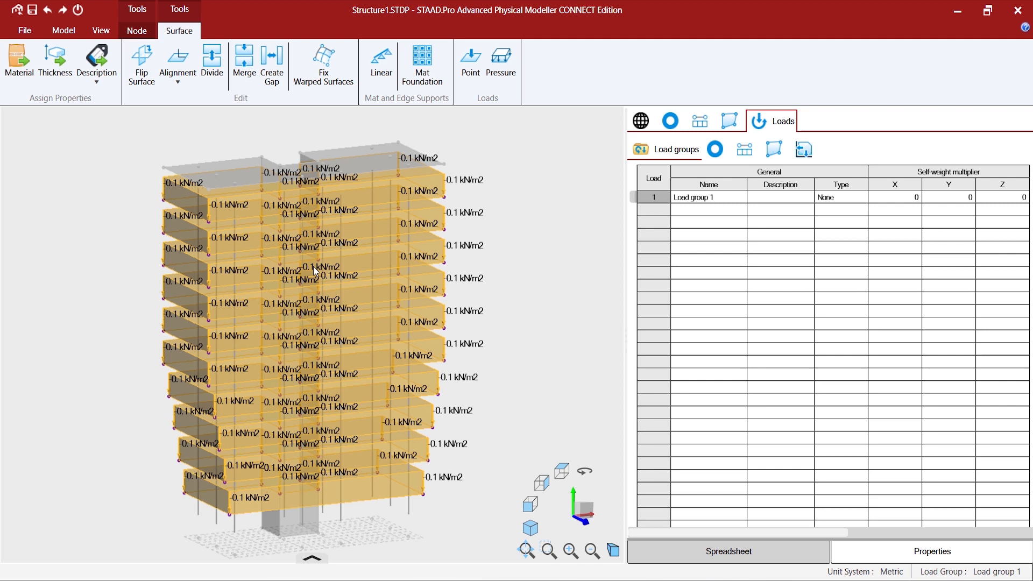
pyautogui.moveTo(323, 272)
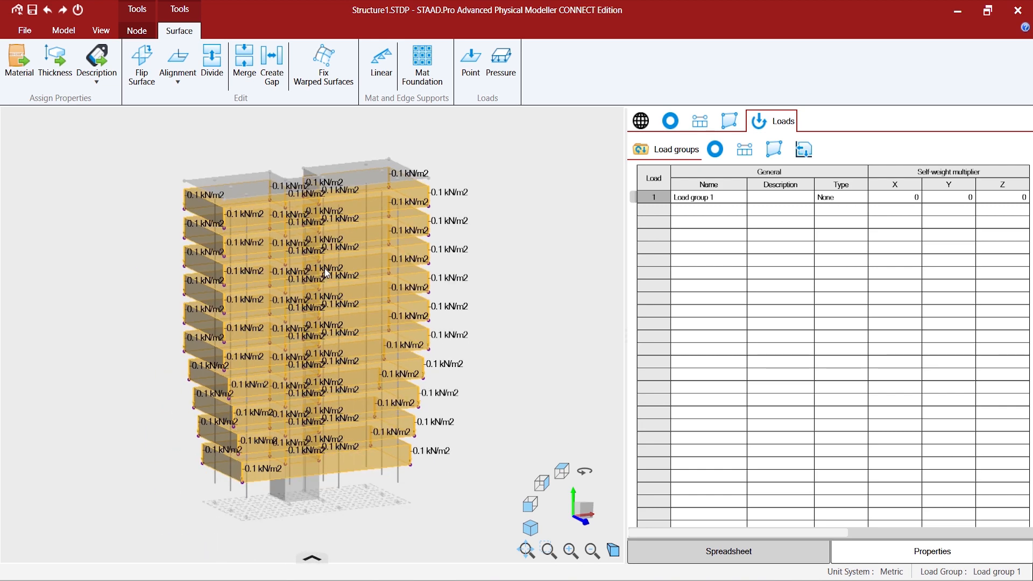
pyautogui.moveTo(529, 283)
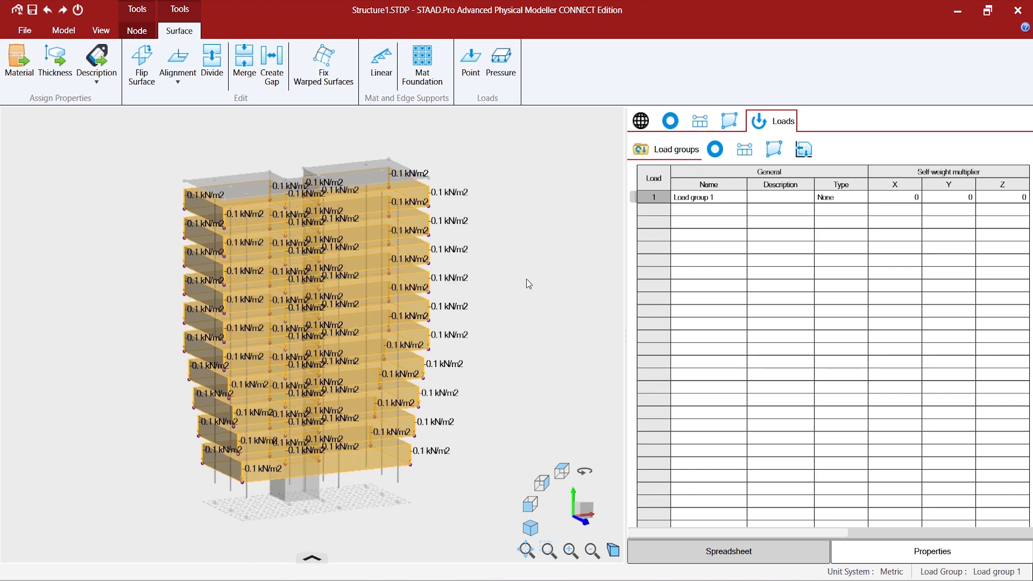
pyautogui.moveTo(685, 158)
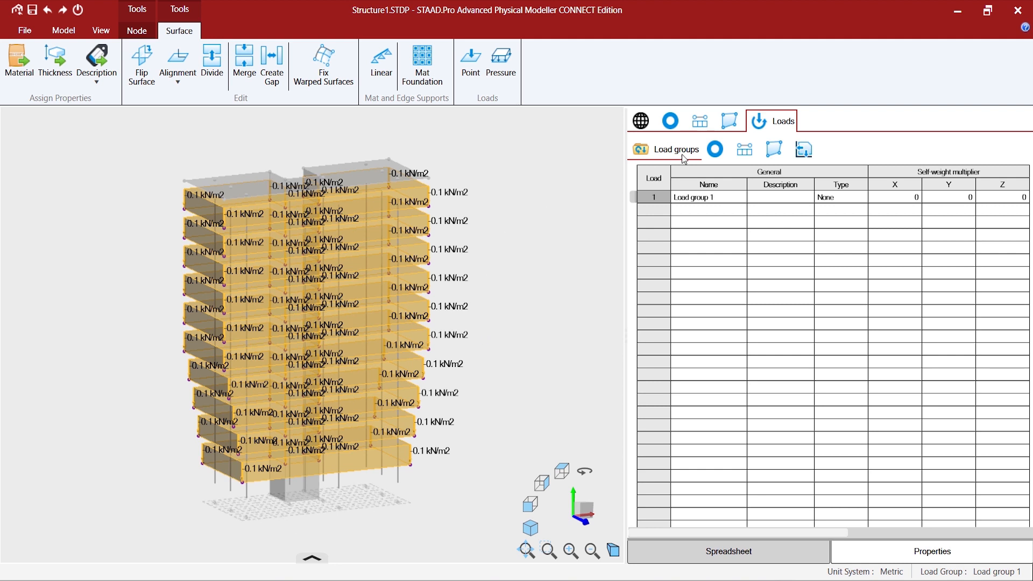
# Step: Set the first surface load's direction to Global Y and fill it down all ten loads
pyautogui.click(730, 148)
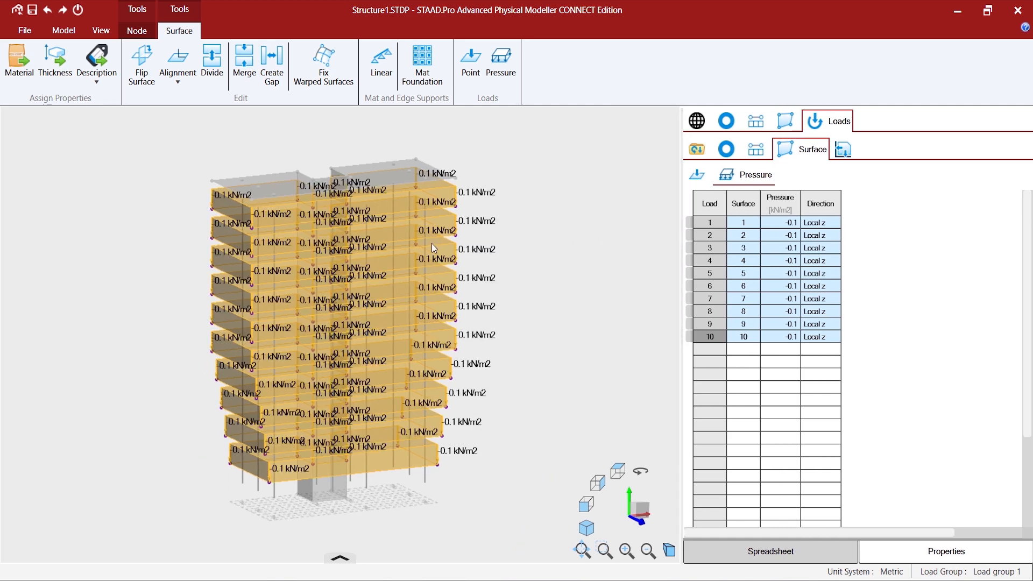
pyautogui.click(819, 222)
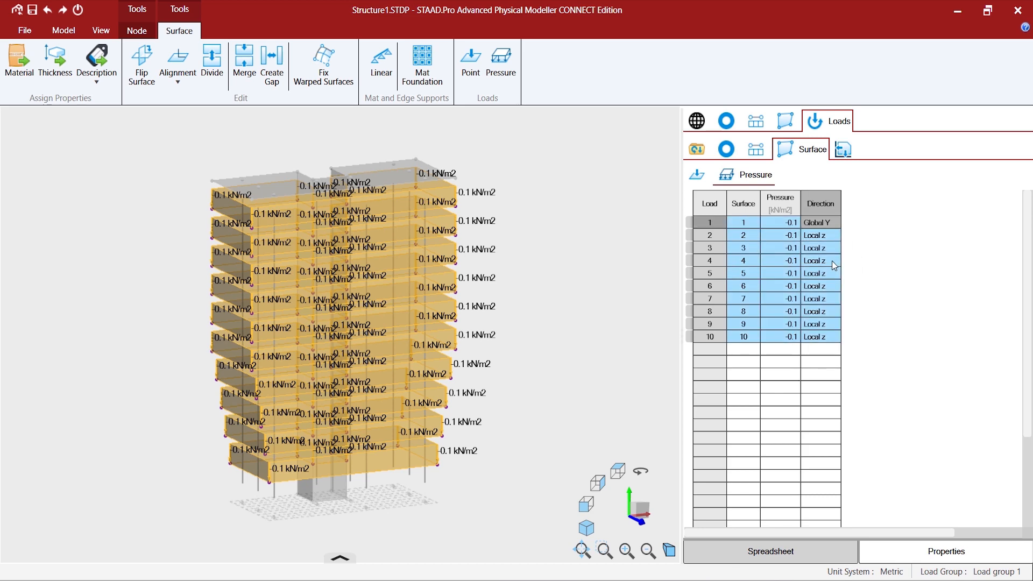
pyautogui.moveTo(823, 227)
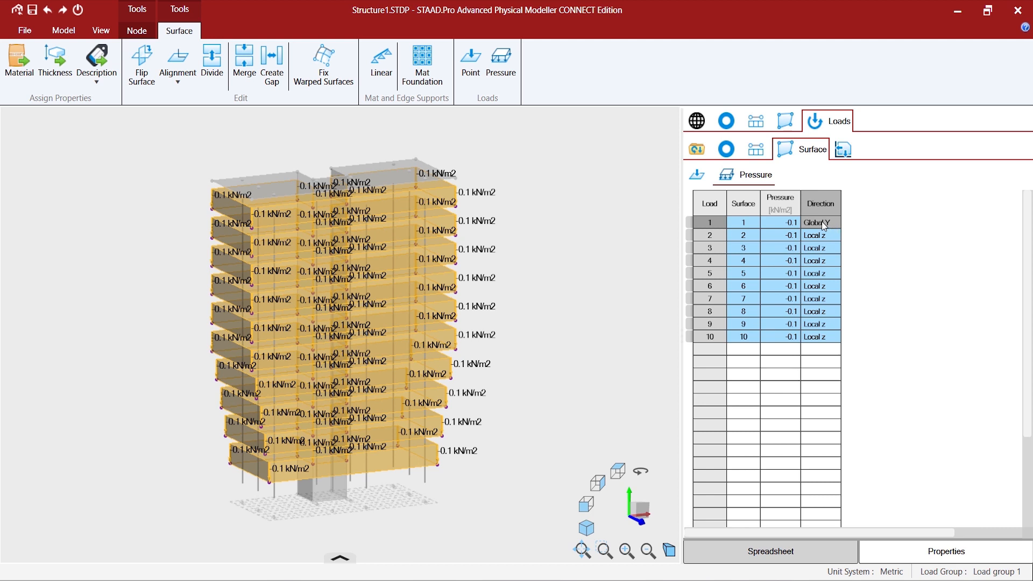
pyautogui.rightClick(821, 223)
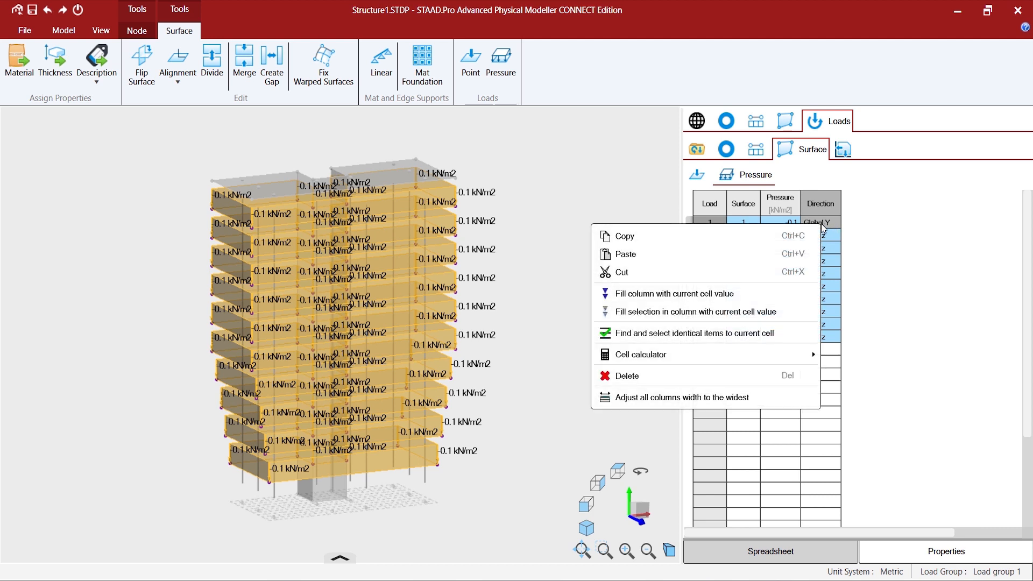
pyautogui.moveTo(705, 293)
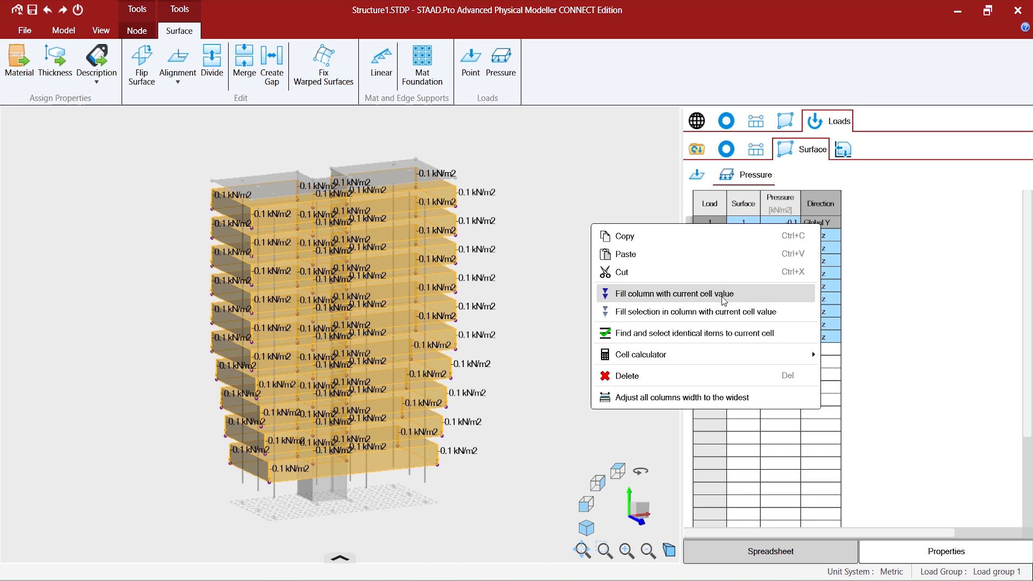
pyautogui.moveTo(701, 293)
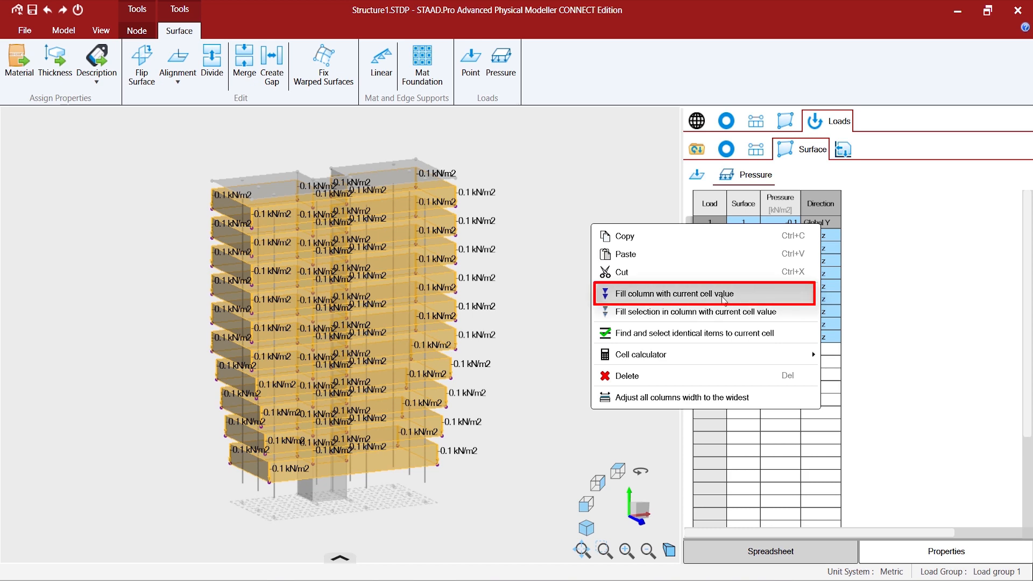
pyautogui.click(676, 293)
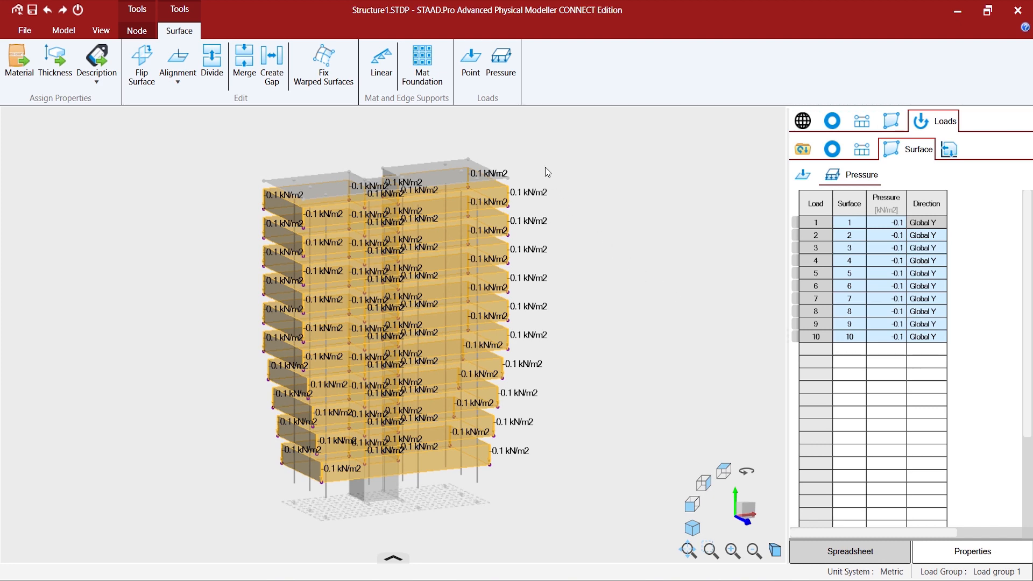
# Step: Untick Show values under Display Load Values to hide the pressure labels
pyautogui.click(64, 30)
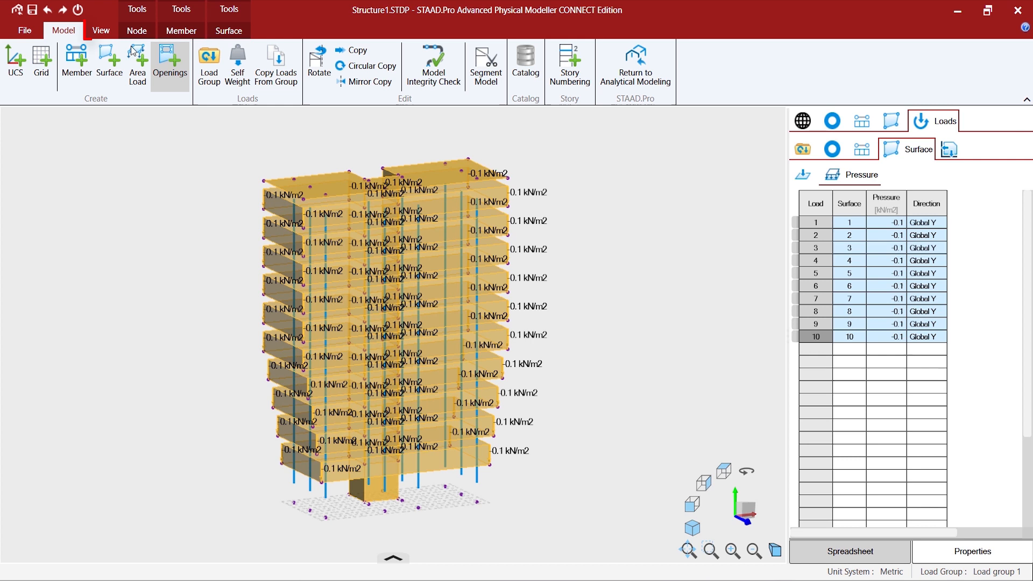
pyautogui.click(101, 31)
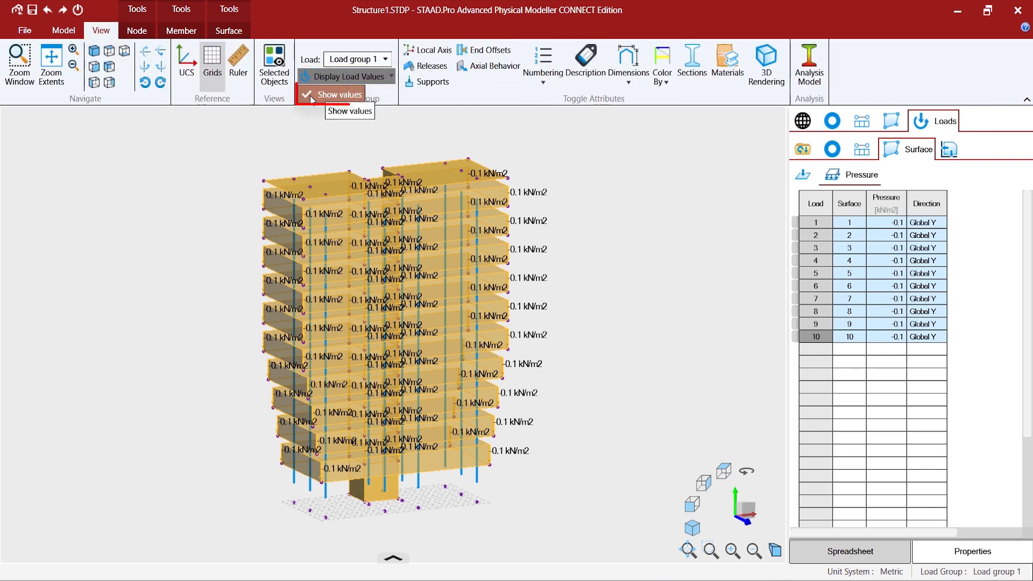
pyautogui.click(337, 95)
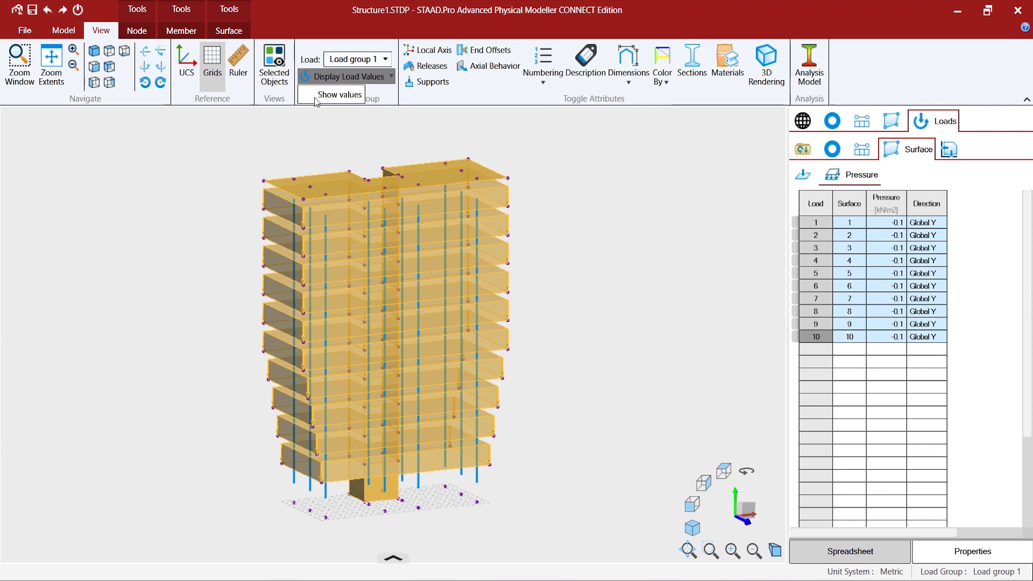
pyautogui.moveTo(342, 76)
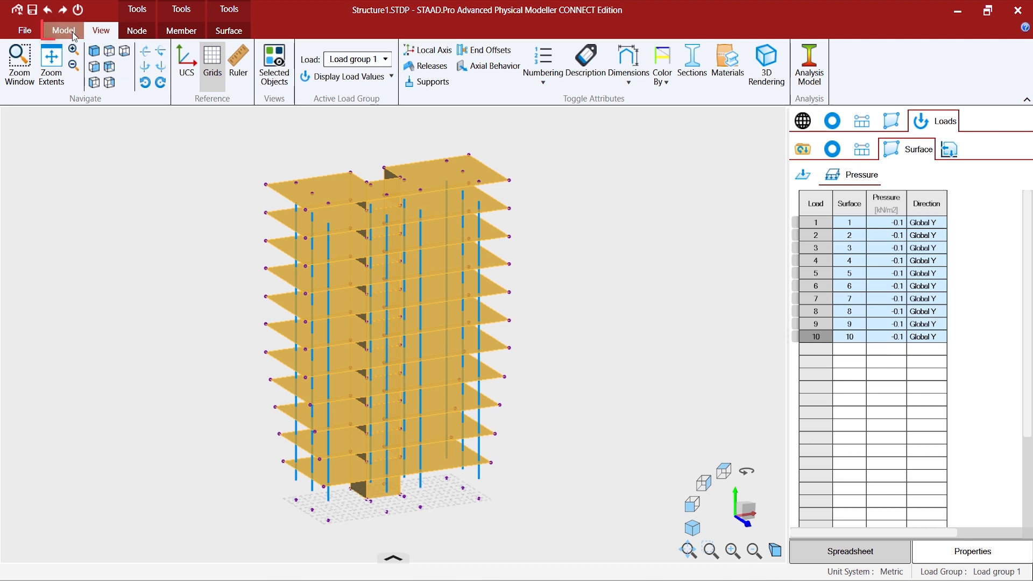
# Step: Create a Wind-type load group named and described Wind+X and confirm it
pyautogui.click(63, 30)
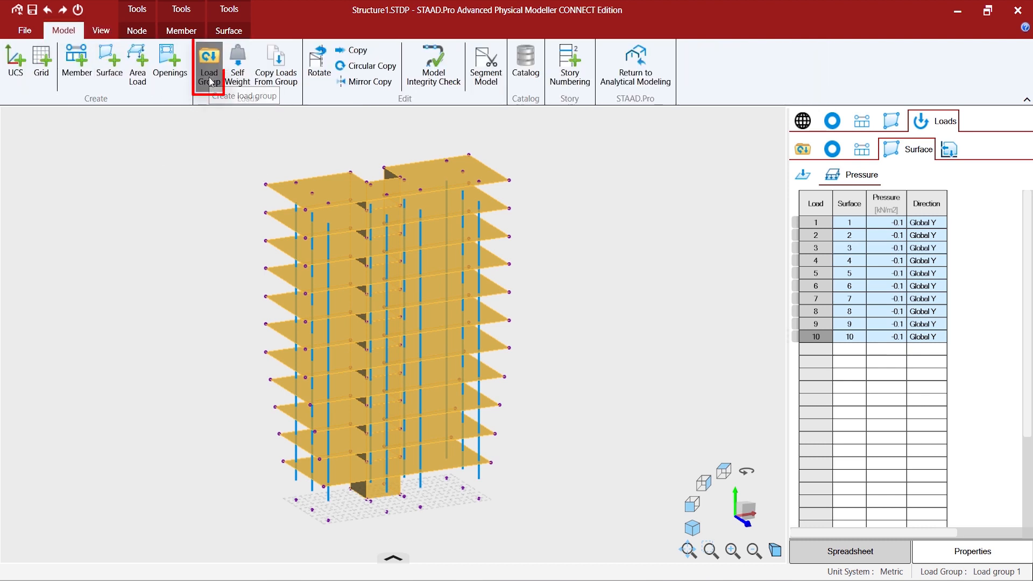
pyautogui.click(209, 63)
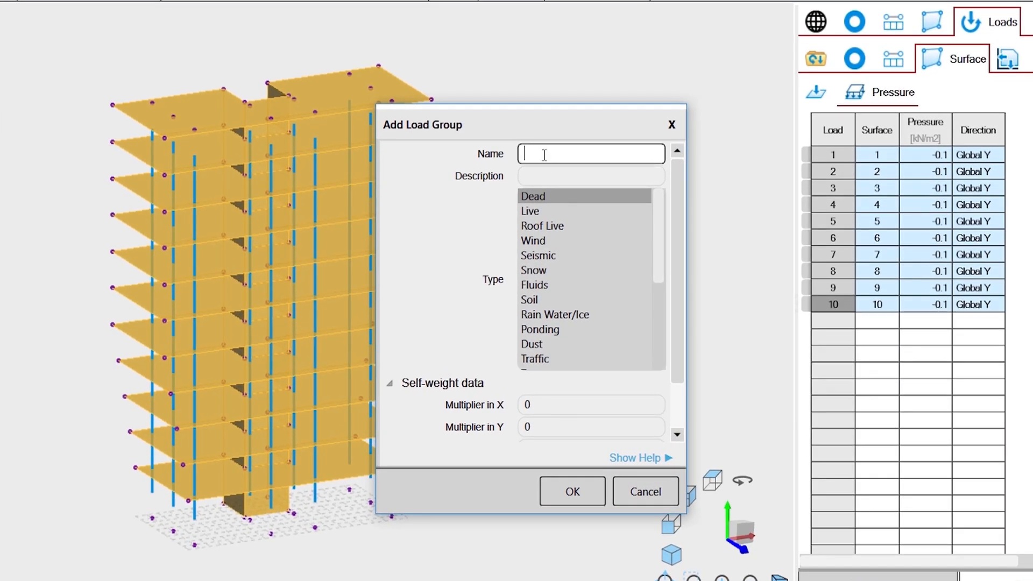
pyautogui.write('Wind+')
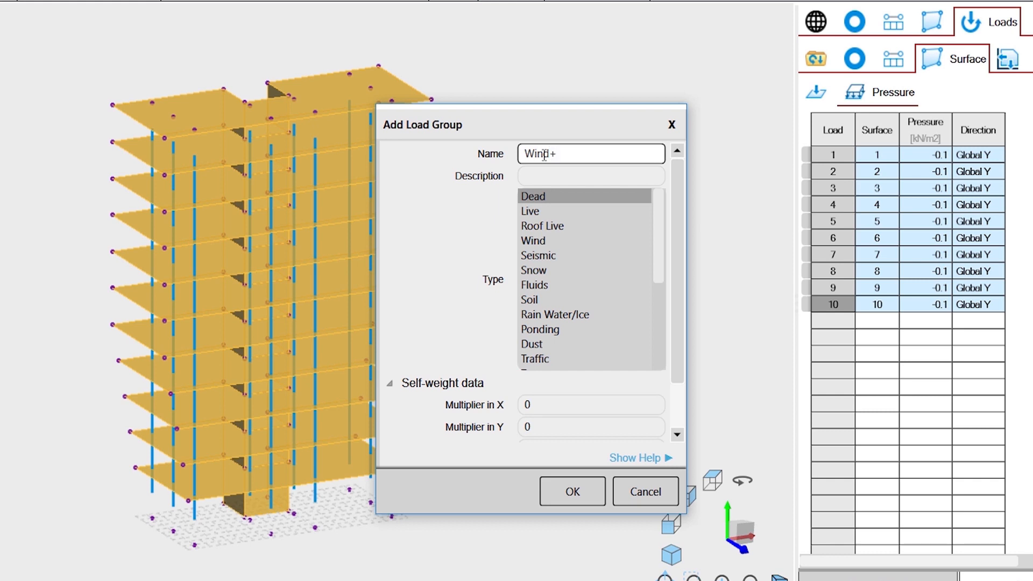
pyautogui.write('X')
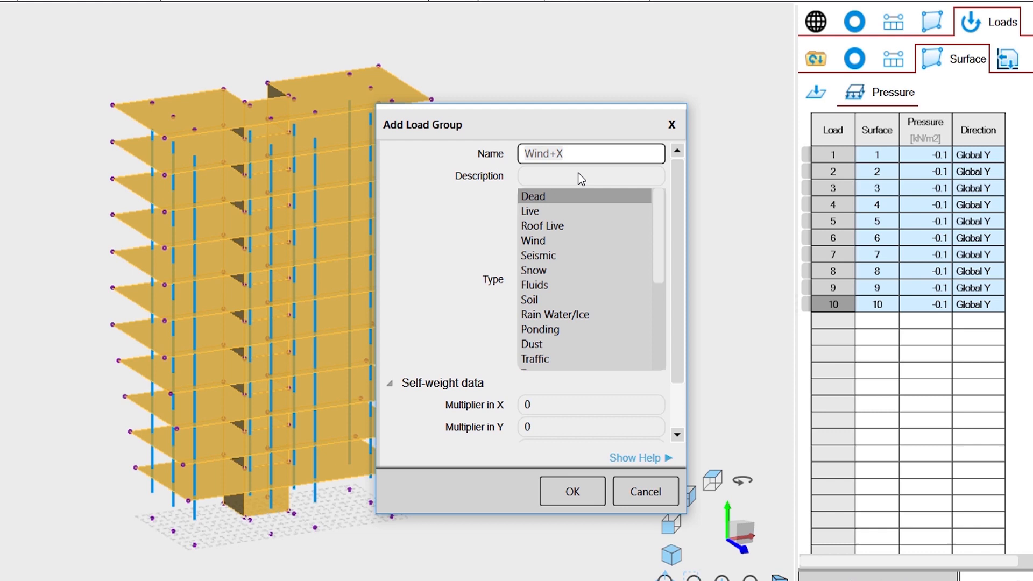
pyautogui.write('Wind+X')
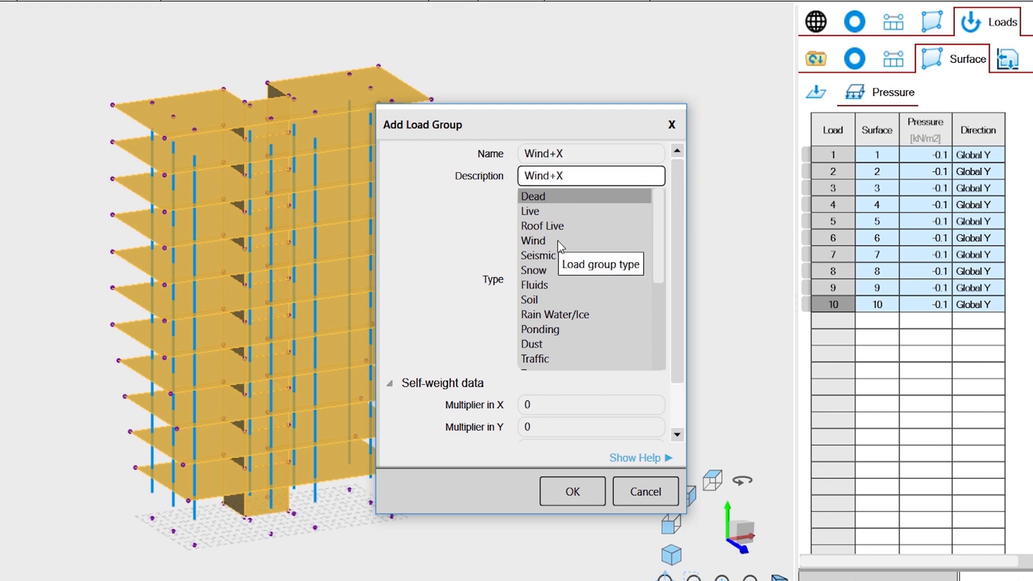
pyautogui.click(534, 240)
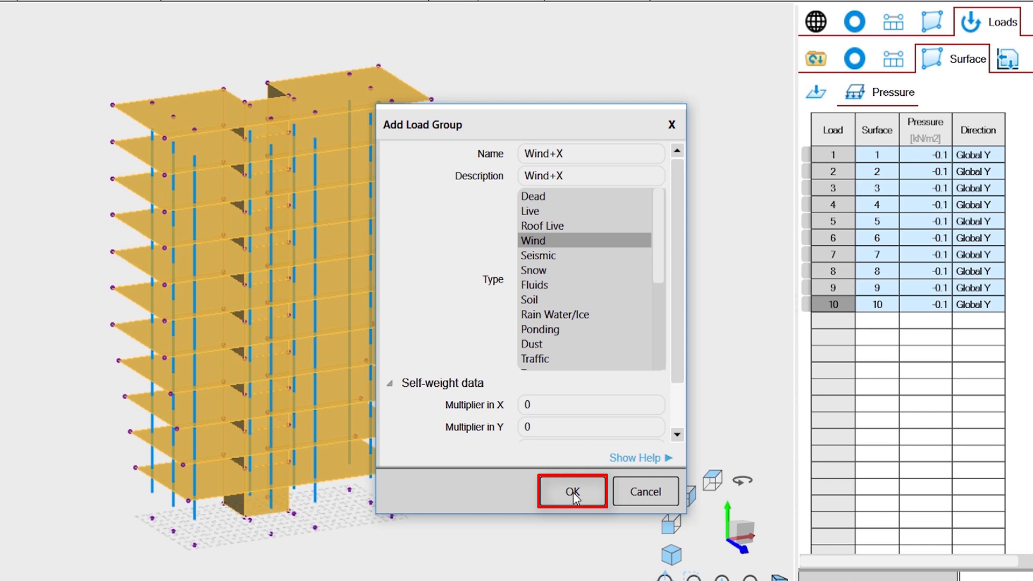
pyautogui.click(571, 492)
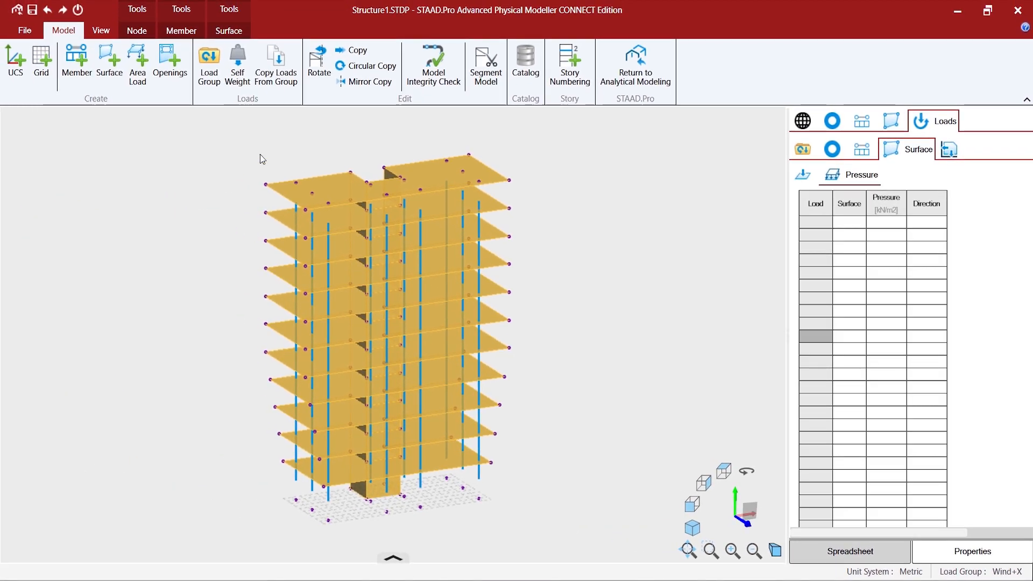
# Step: Switch to front view and begin box-selecting the nodes along the building's left edge
pyautogui.click(100, 30)
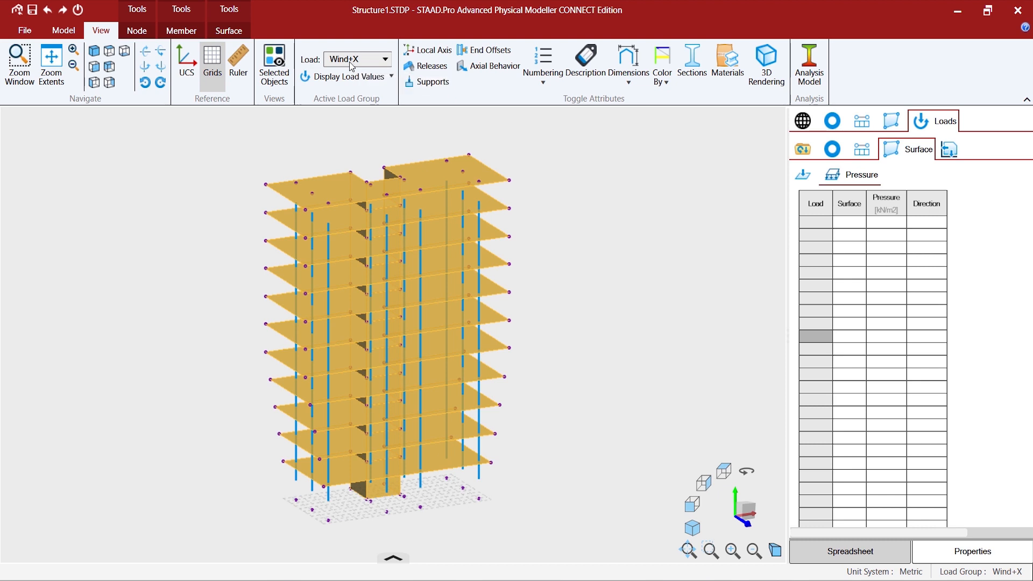
pyautogui.moveTo(330, 65)
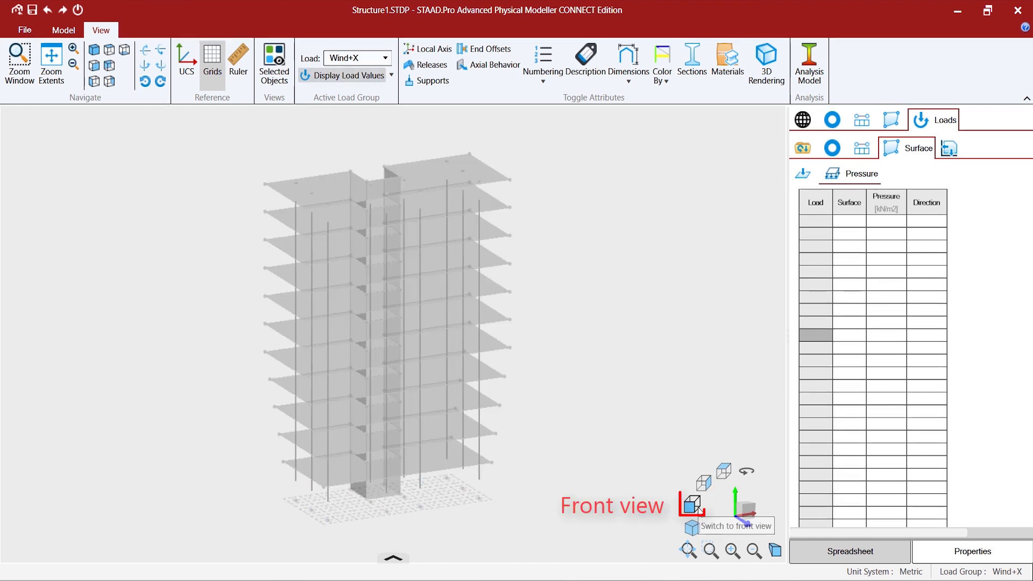
pyautogui.click(693, 504)
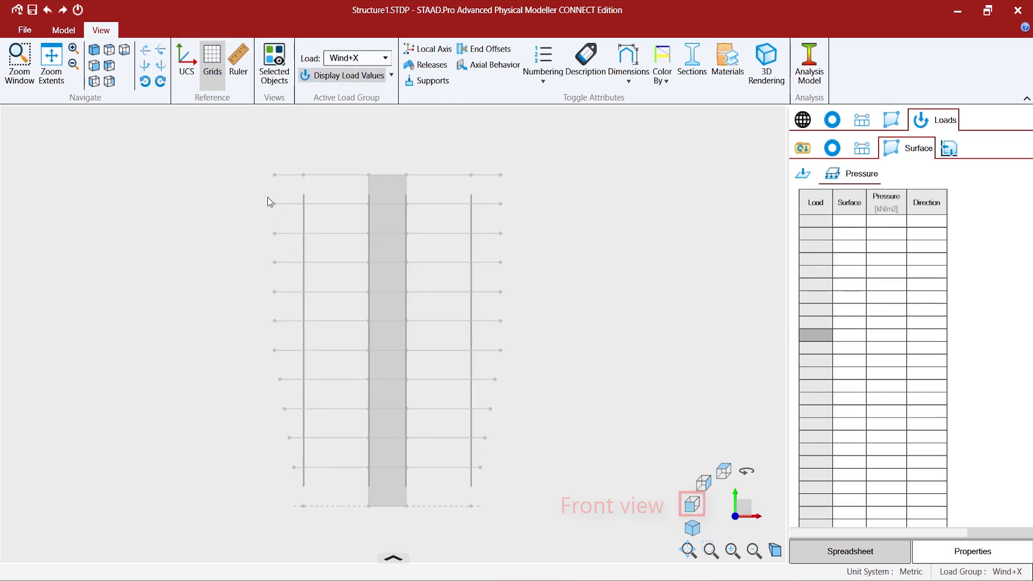
pyautogui.click(283, 329)
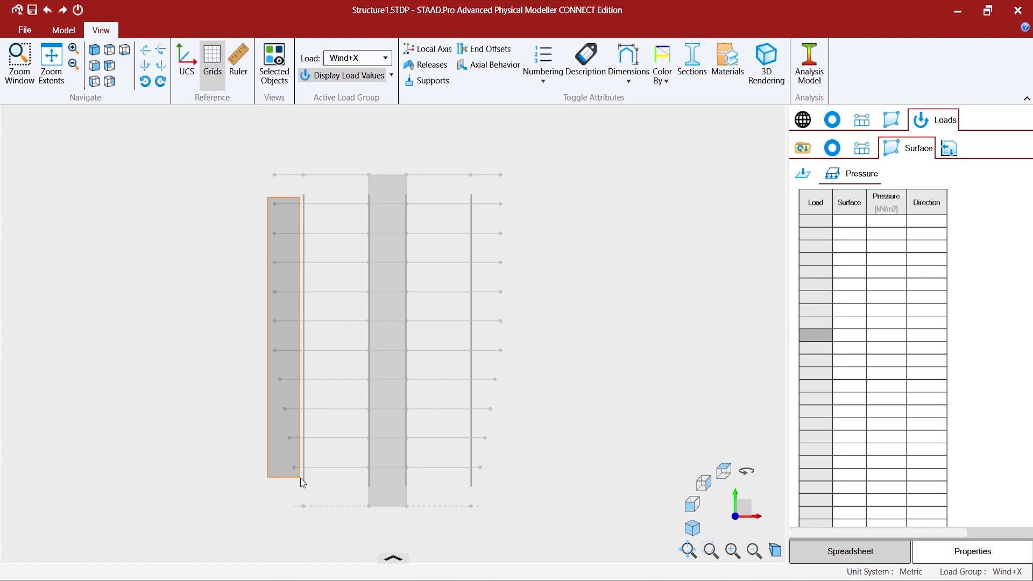
pyautogui.moveTo(239, 468)
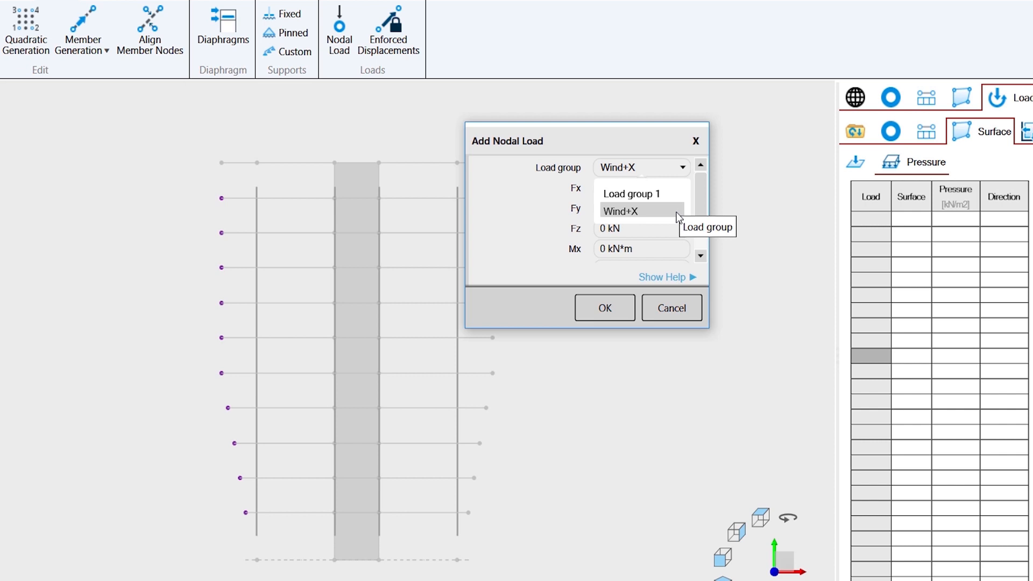
# Step: Add nodal loads of Fx = 10 kN under the Wind+X group to the selected nodes
pyautogui.click(618, 211)
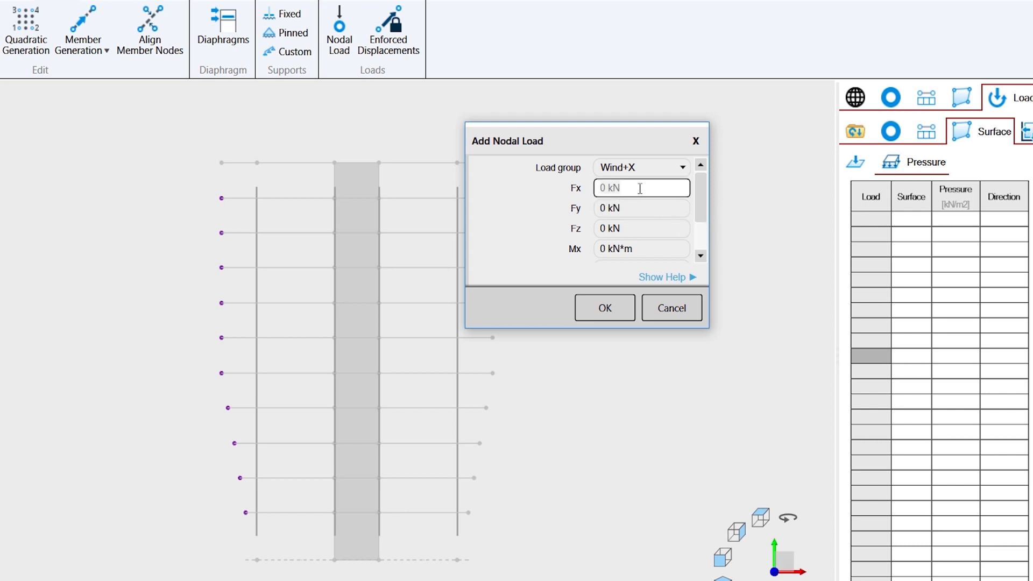
pyautogui.write('10')
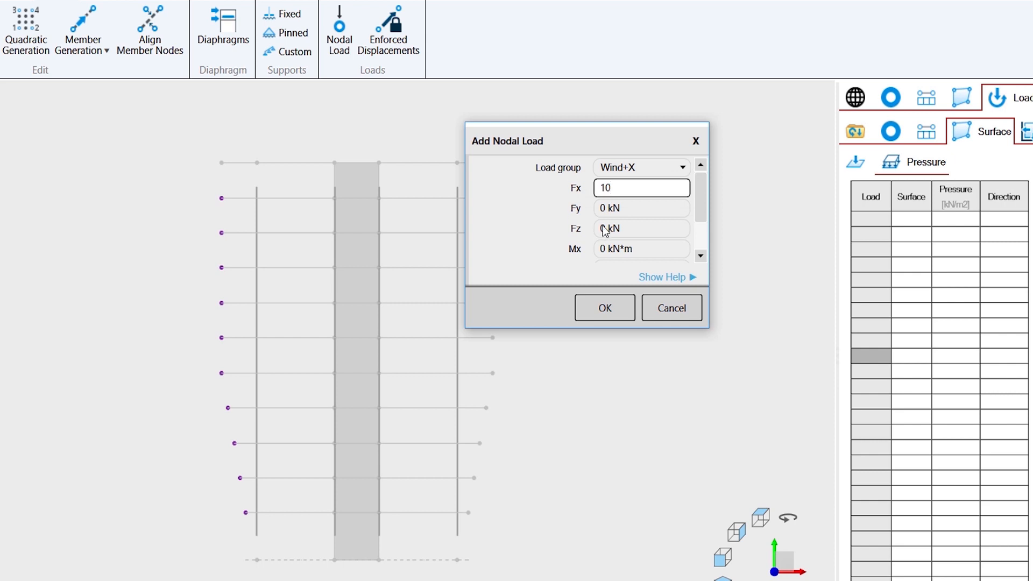
pyautogui.click(603, 306)
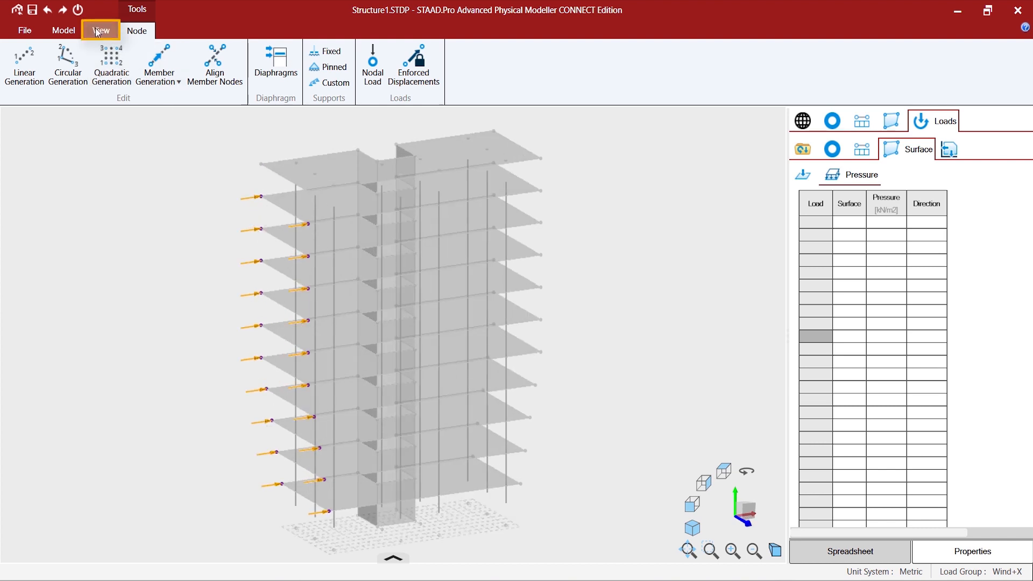
# Step: Show the nodal load values to verify Fx = 10 kN, hide them again, and list the load groups
pyautogui.click(100, 30)
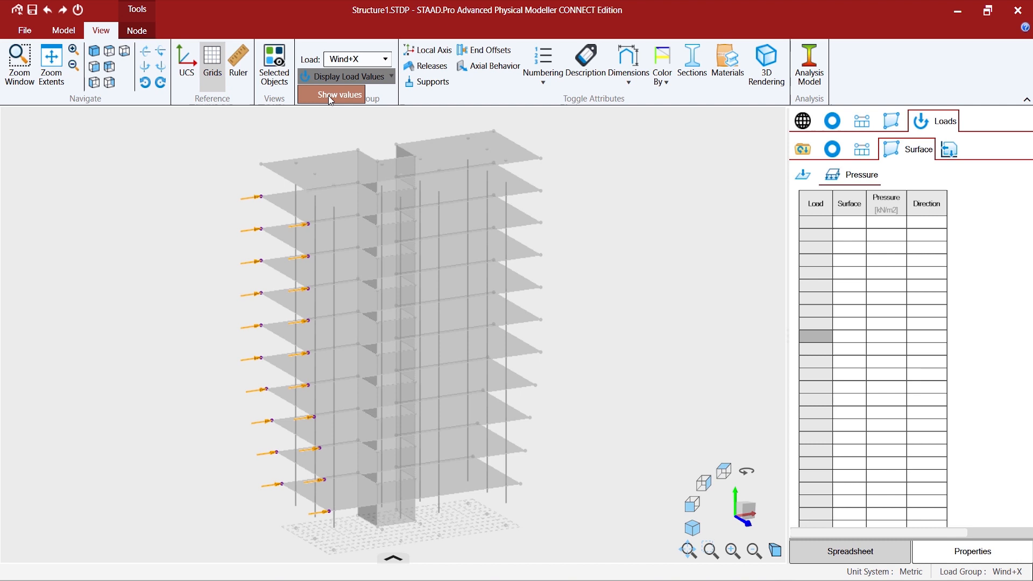
pyautogui.click(337, 95)
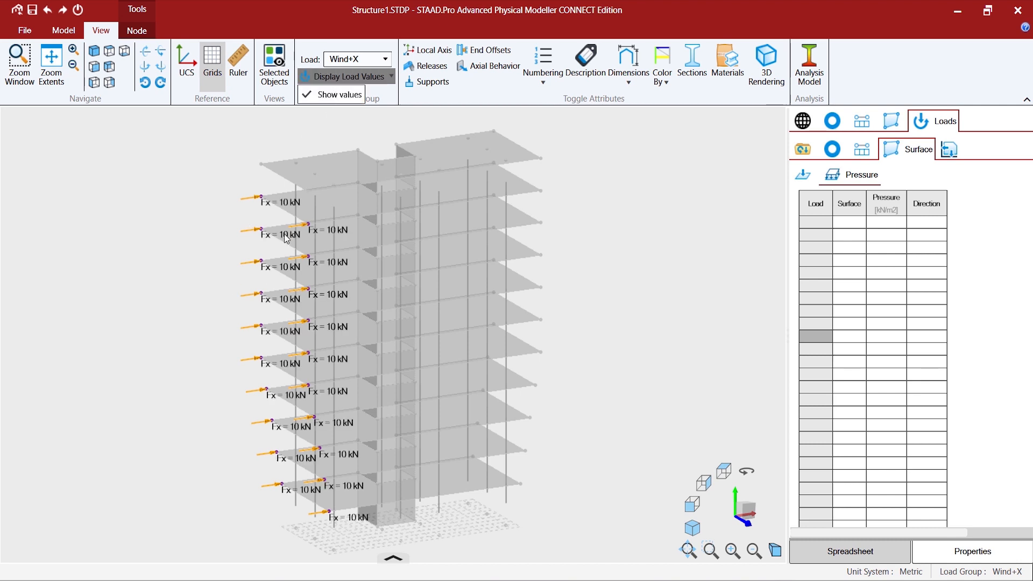
pyautogui.moveTo(313, 95)
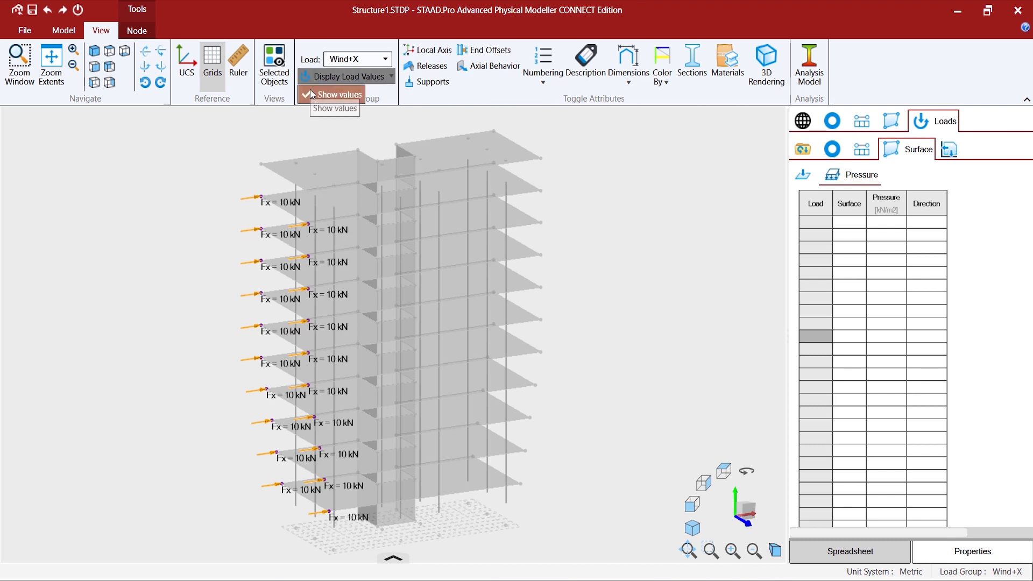
pyautogui.click(334, 95)
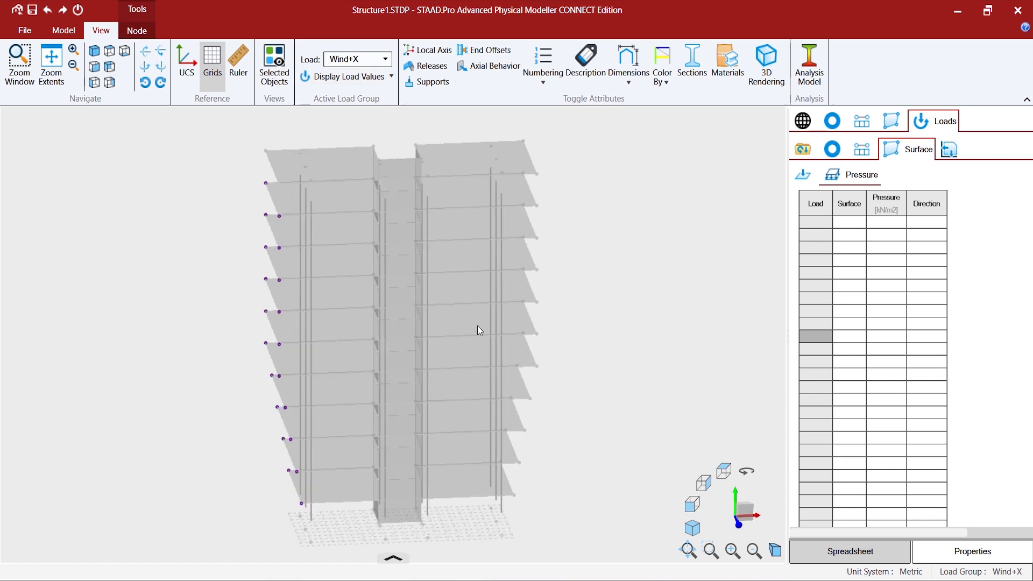
pyautogui.click(801, 148)
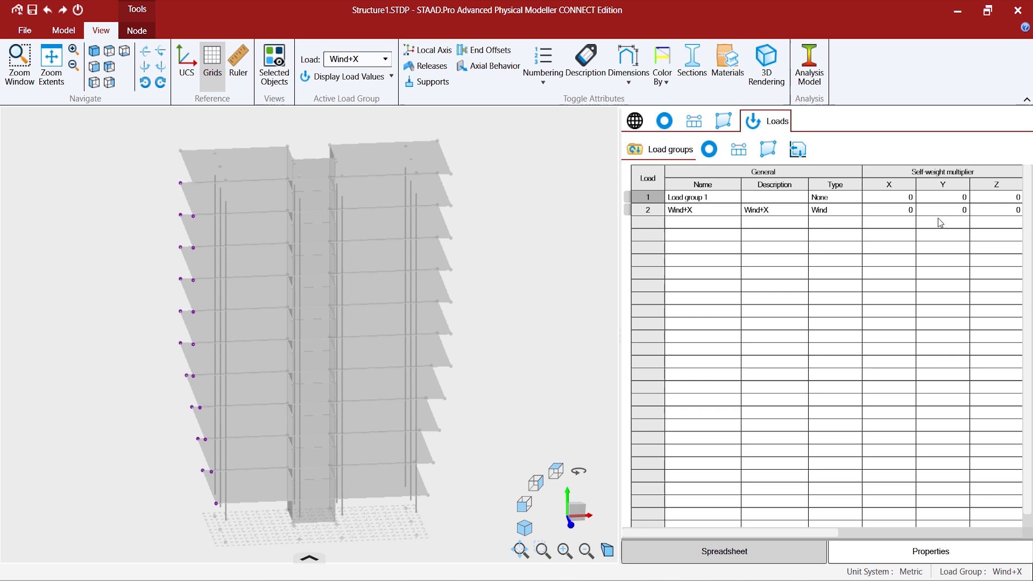
# Step: Set Load group 1's Self-weight Y to -1 and start a note on the Wind+X row
pyautogui.click(943, 196)
pyautogui.write('-1')
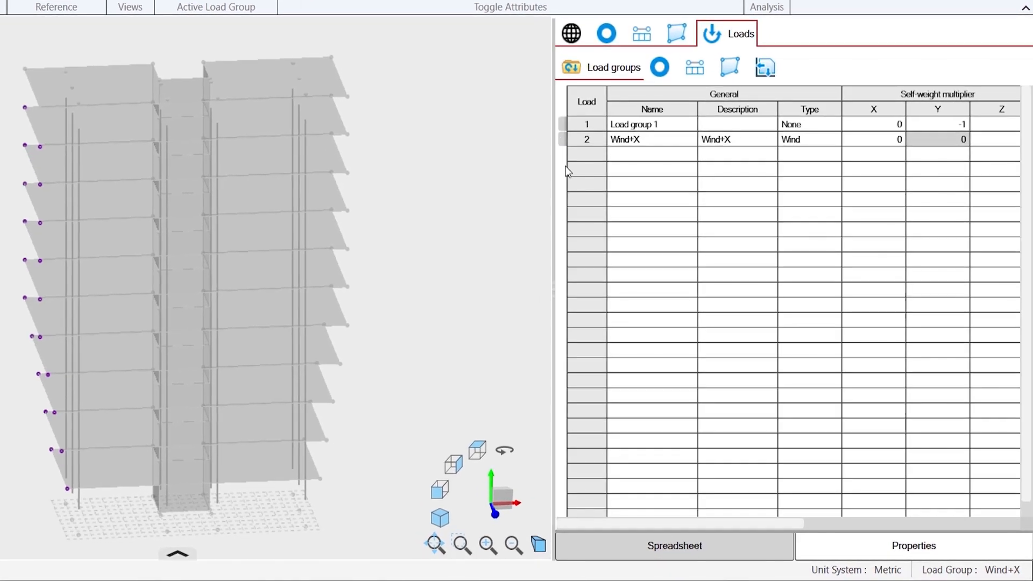
pyautogui.click(563, 139)
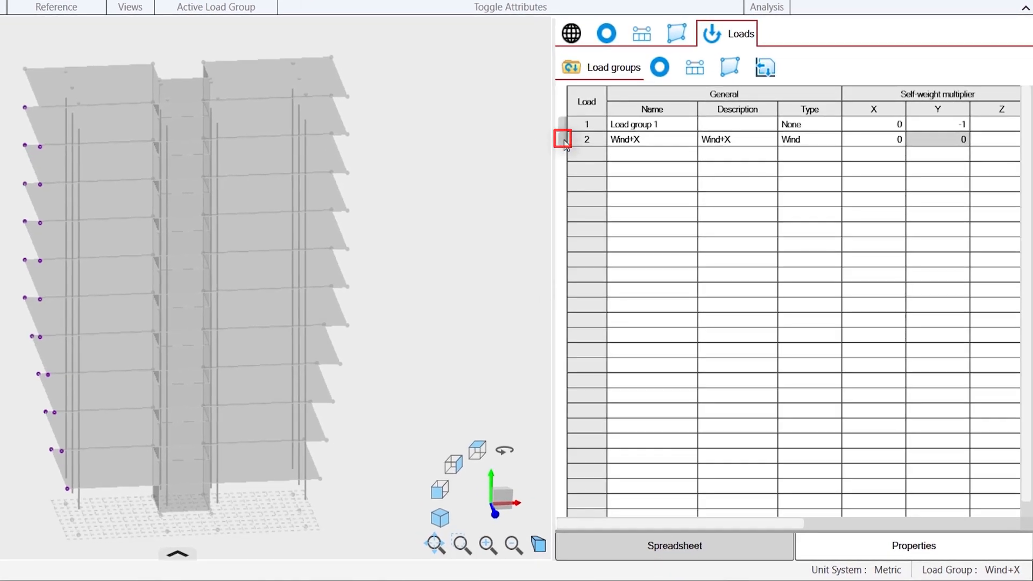
pyautogui.click(564, 140)
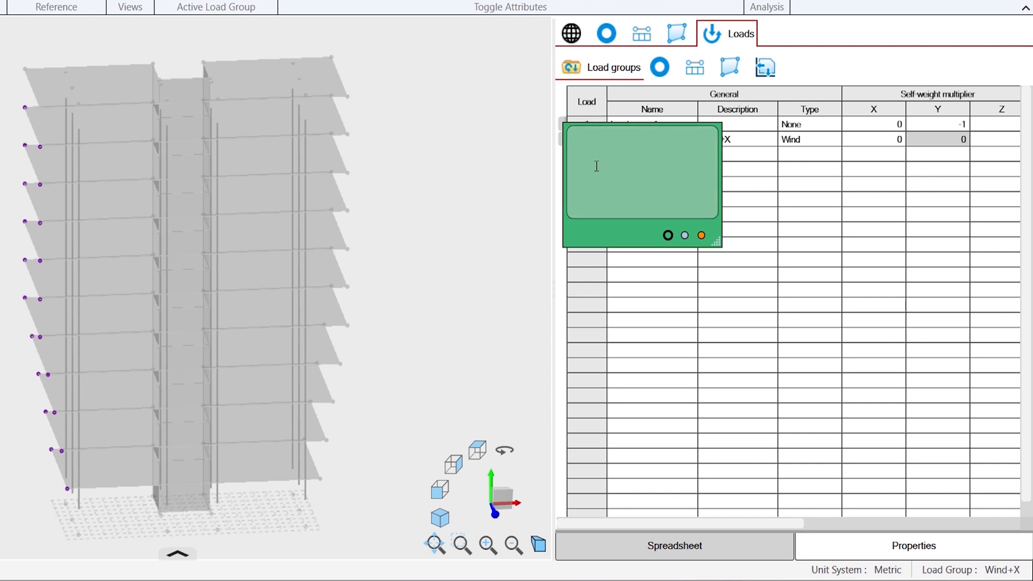
pyautogui.write('This is my wind load data / group')
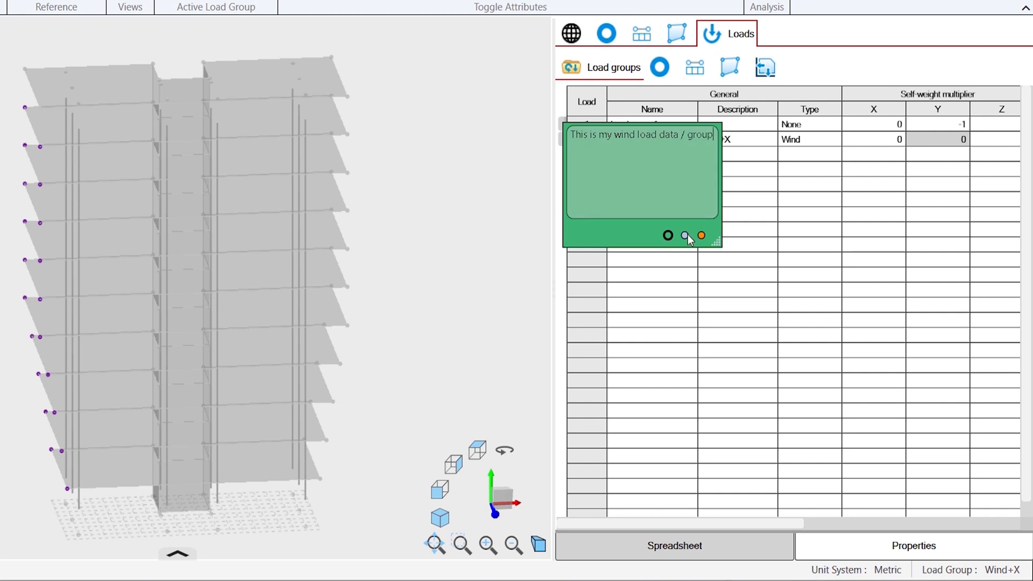
# Step: Colour the Wind+X note orange, resize it and write 'This is my wind load data / group'
pyautogui.click(701, 236)
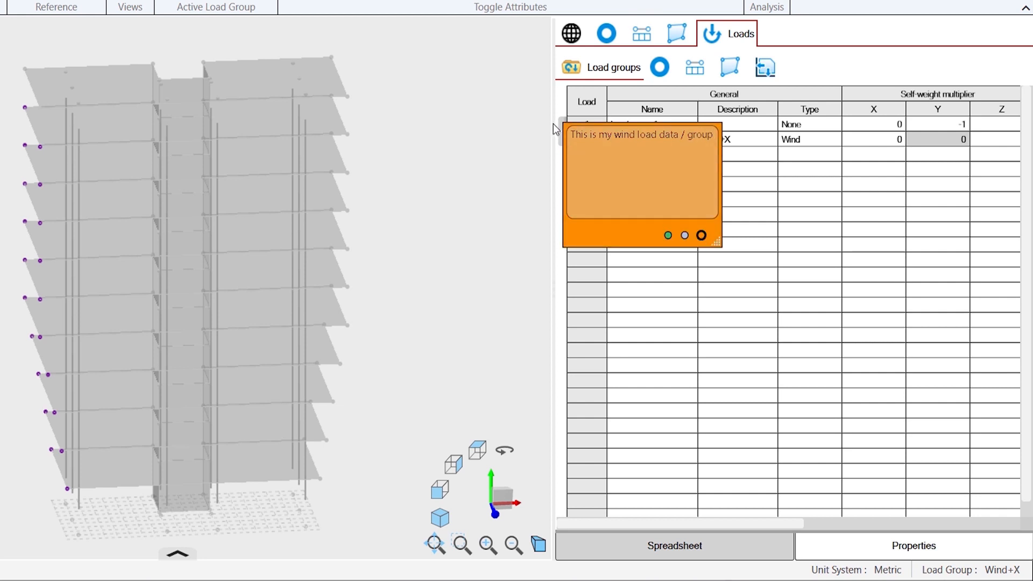
pyautogui.click(667, 236)
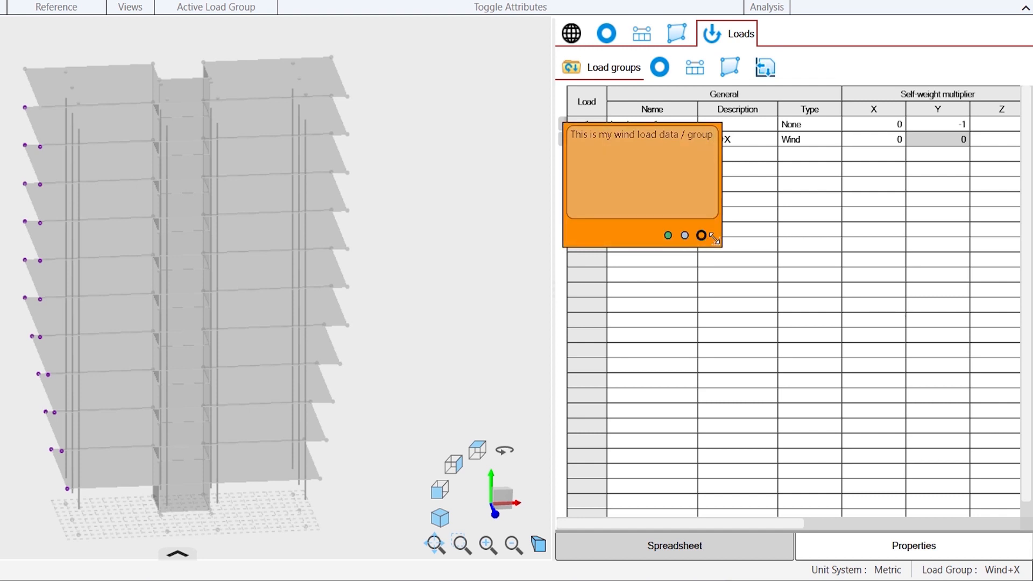
pyautogui.moveTo(713, 239); pyautogui.dragTo(776, 266)
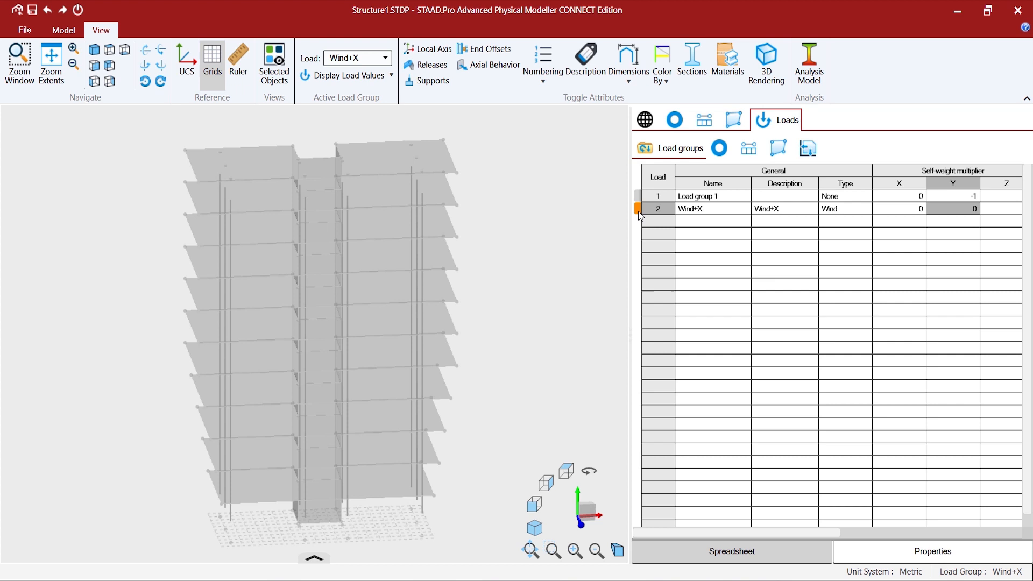
pyautogui.write('This is my wind load data / group')
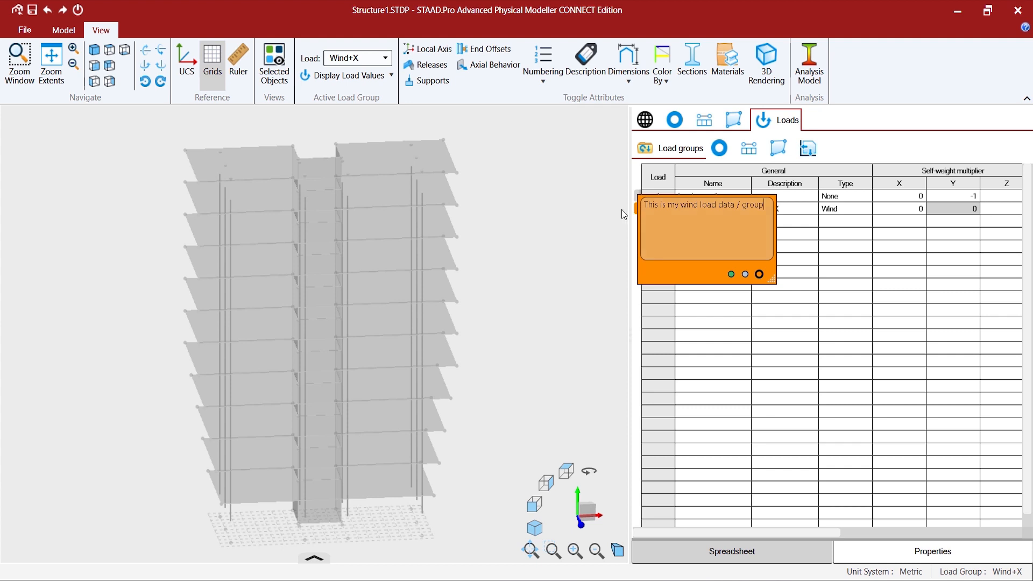
pyautogui.moveTo(592, 213)
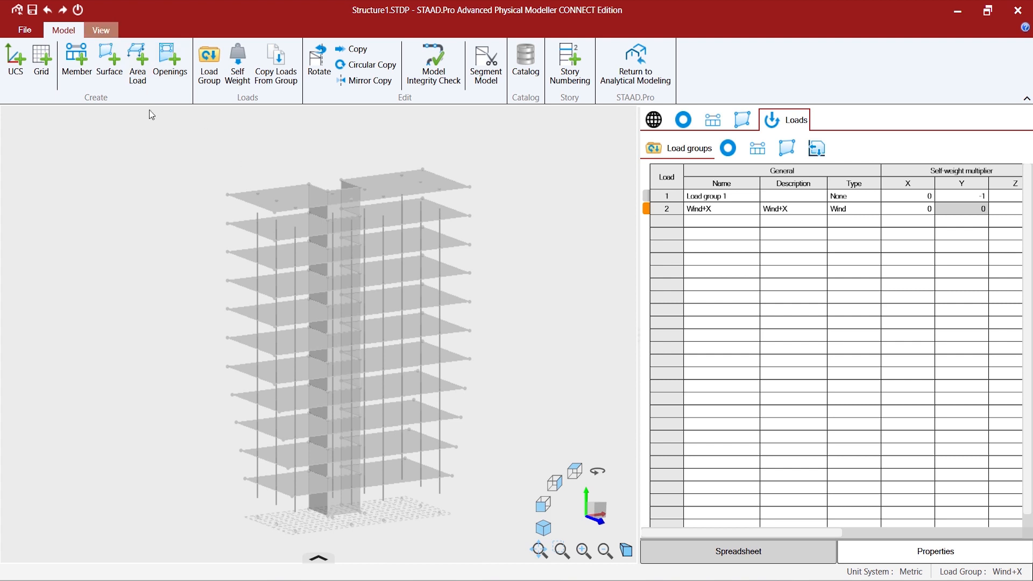
pyautogui.click(100, 30)
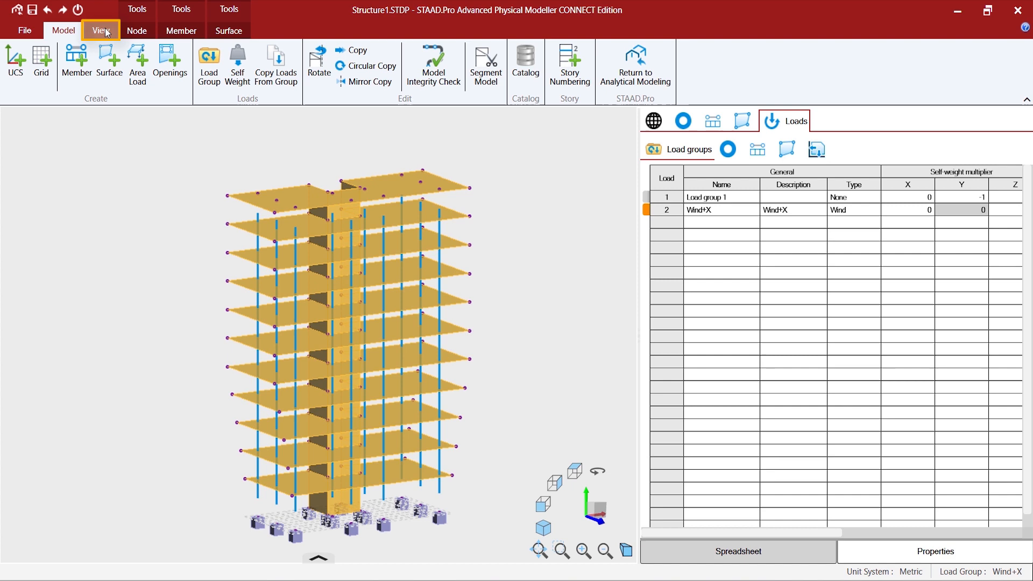
pyautogui.click(101, 30)
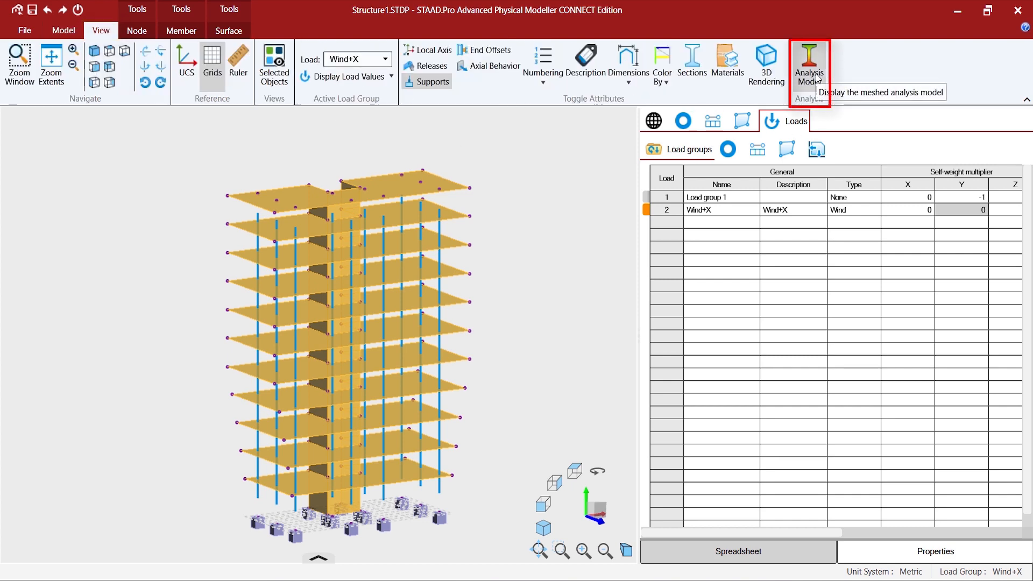
pyautogui.moveTo(565, 228)
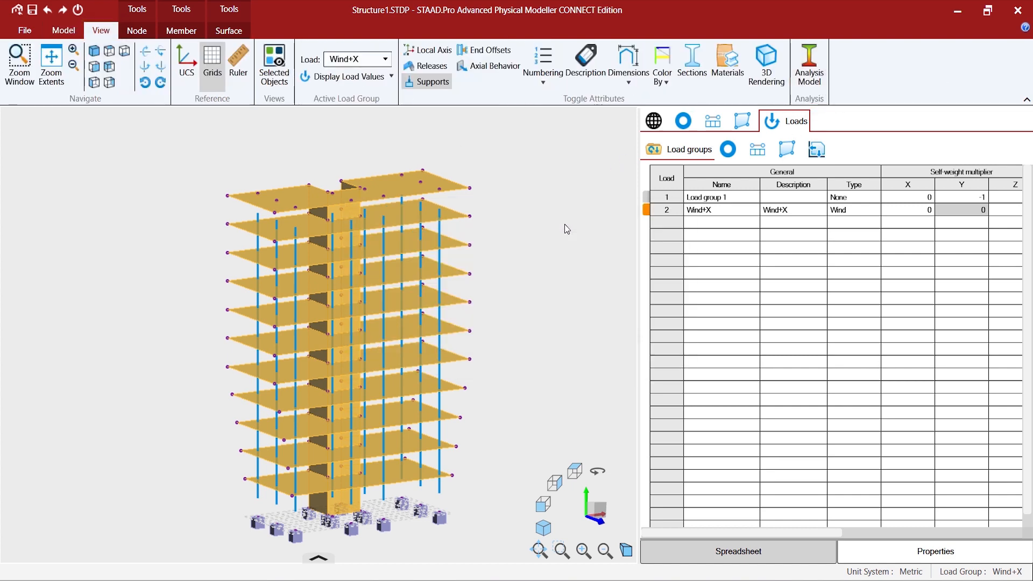
pyautogui.click(808, 62)
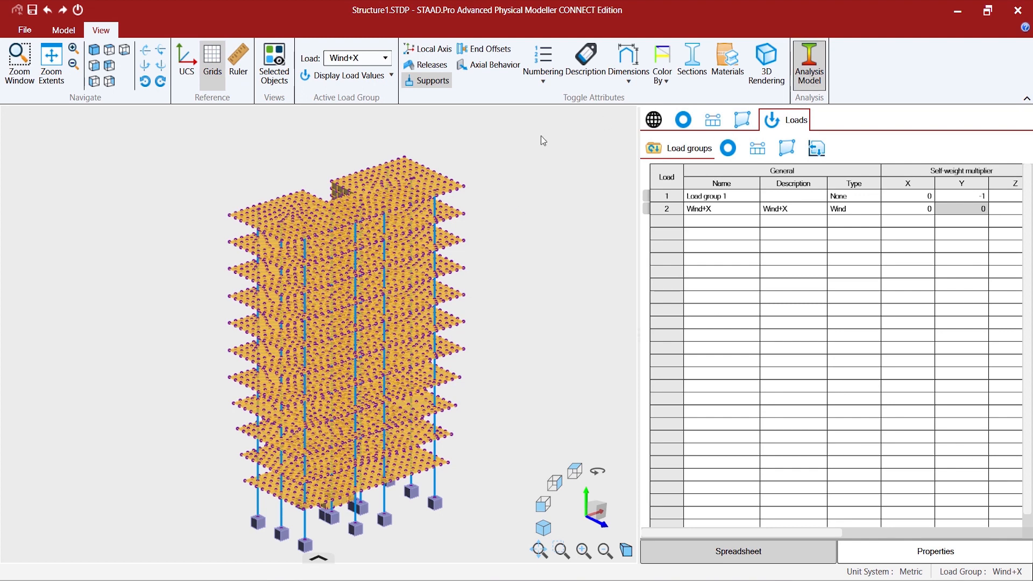
pyautogui.click(63, 30)
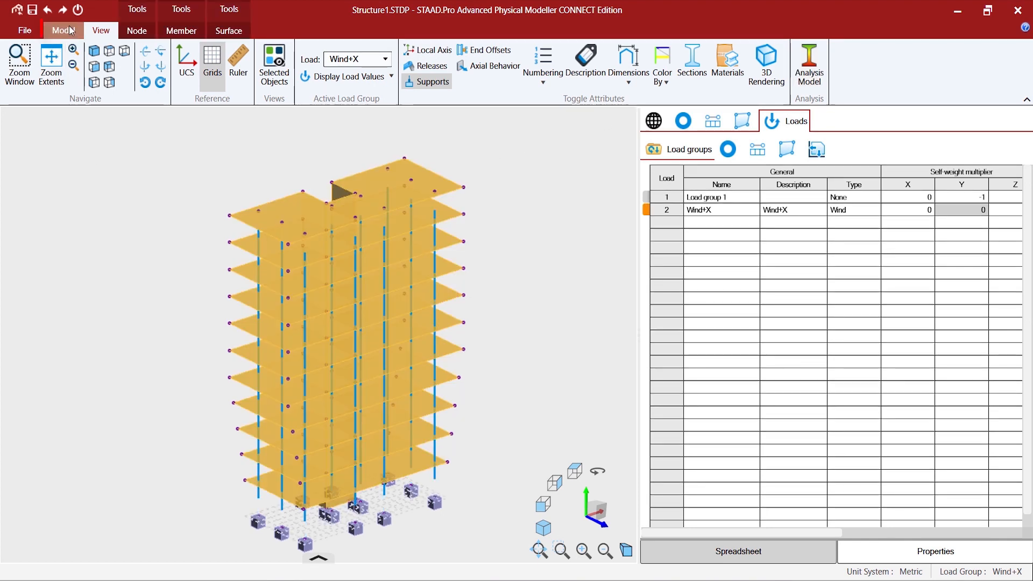
# Step: Return to analytical modelling, saving the changed model and acknowledging the analytical model creation
pyautogui.click(64, 30)
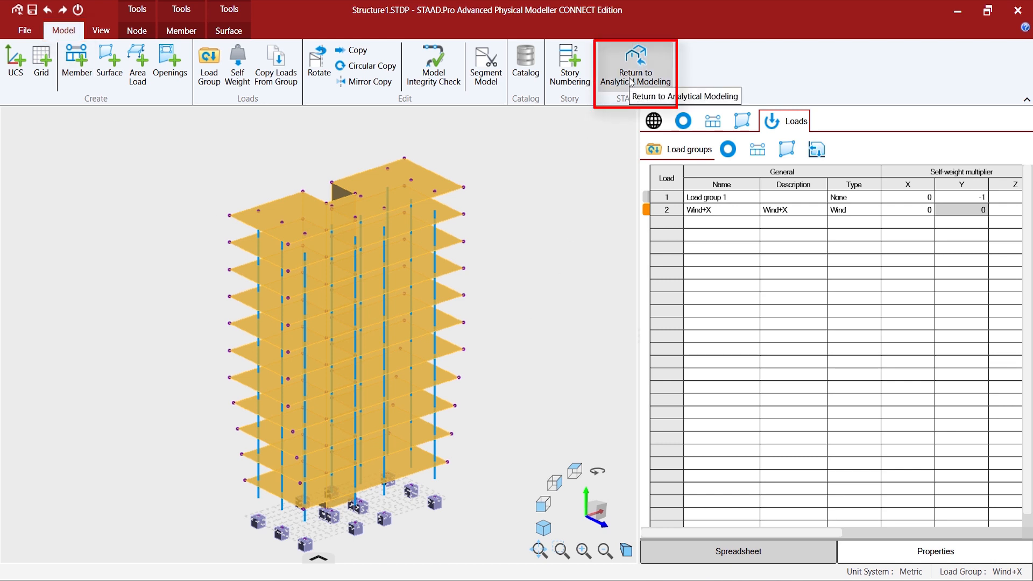
pyautogui.click(636, 63)
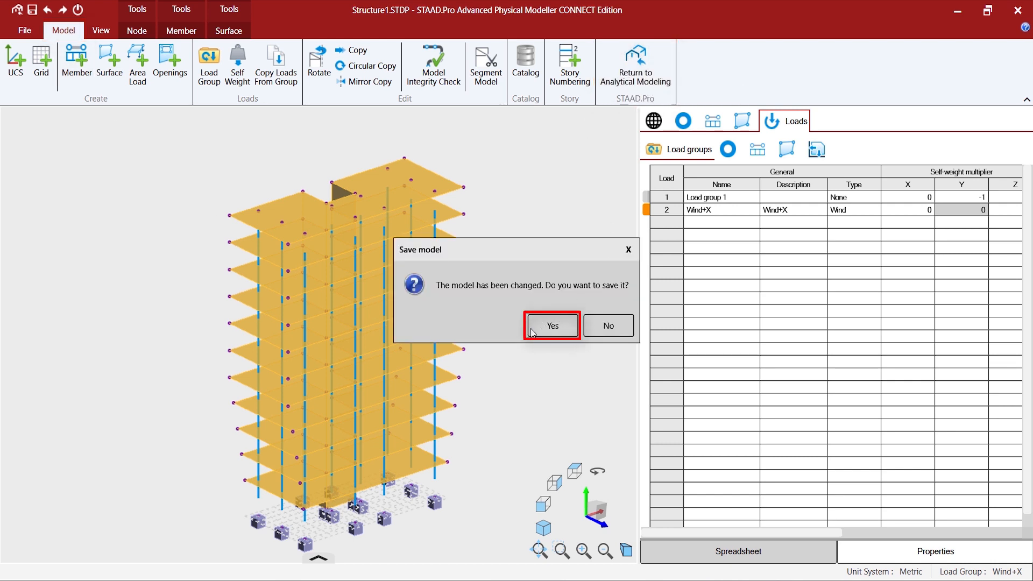
pyautogui.click(552, 325)
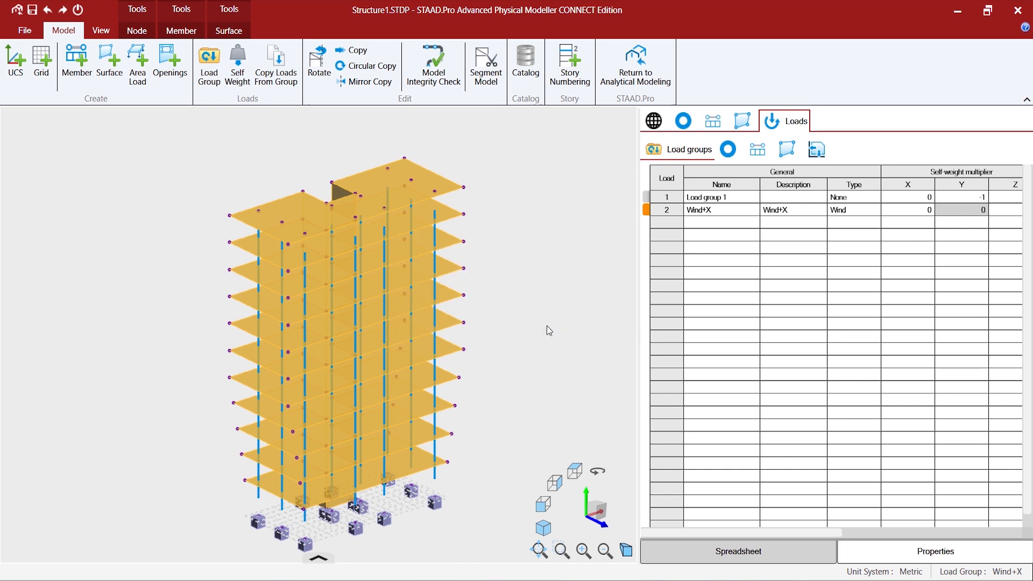
pyautogui.click(635, 63)
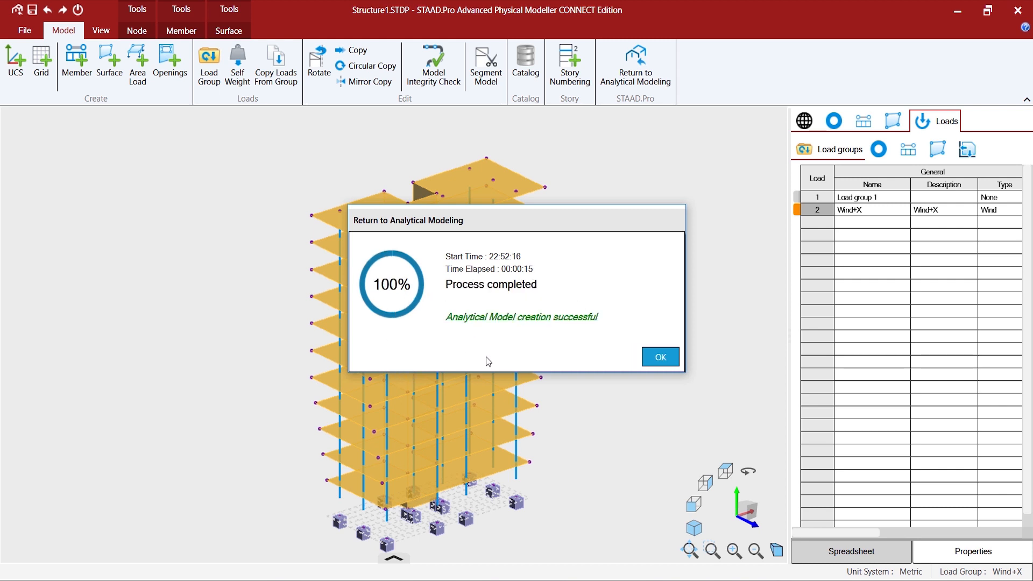
pyautogui.moveTo(559, 226)
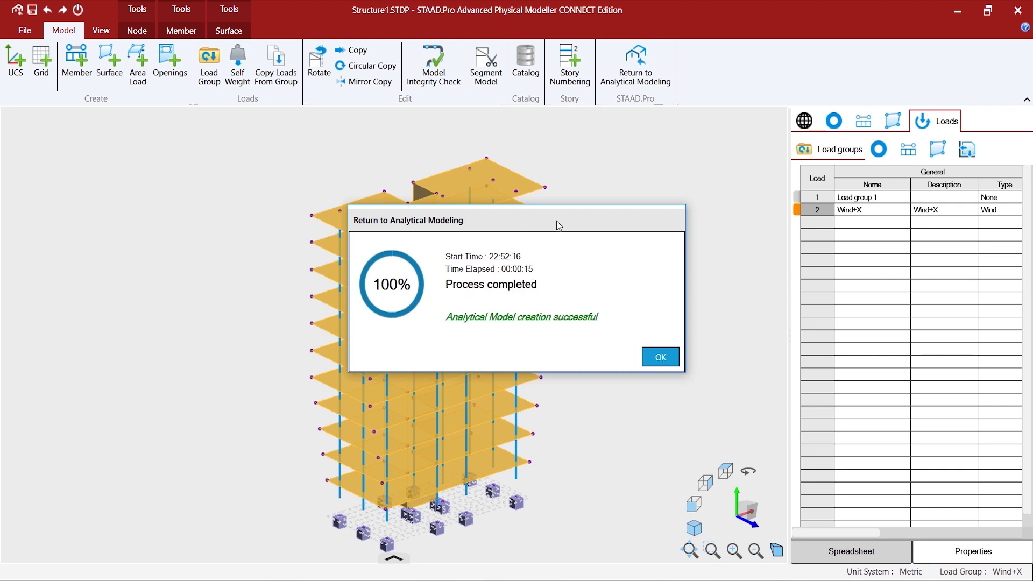
pyautogui.click(660, 356)
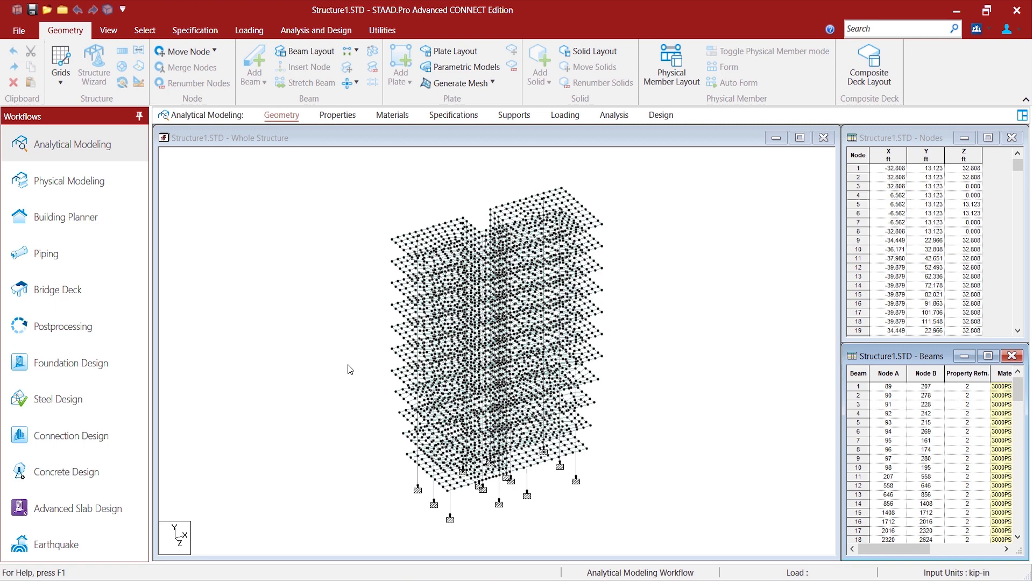
pyautogui.moveTo(568, 115)
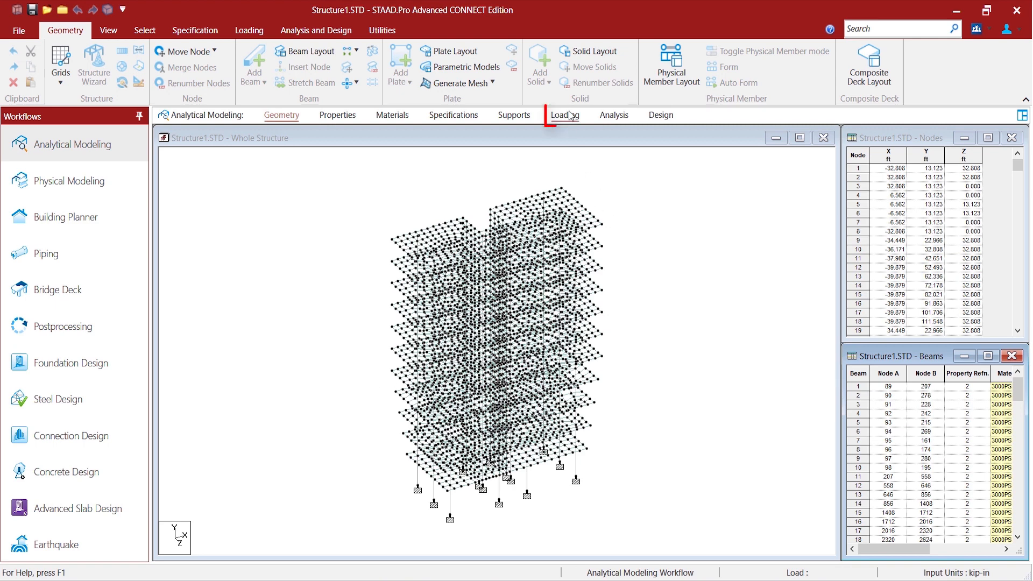
# Step: Show the loading definitions page with the imported reference load definitions expanded
pyautogui.click(565, 115)
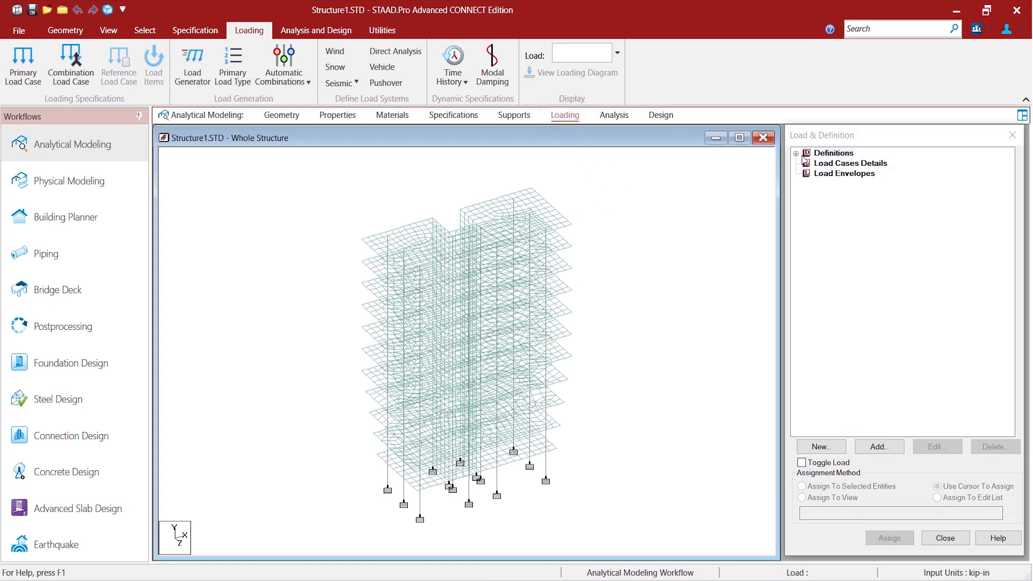
pyautogui.click(797, 153)
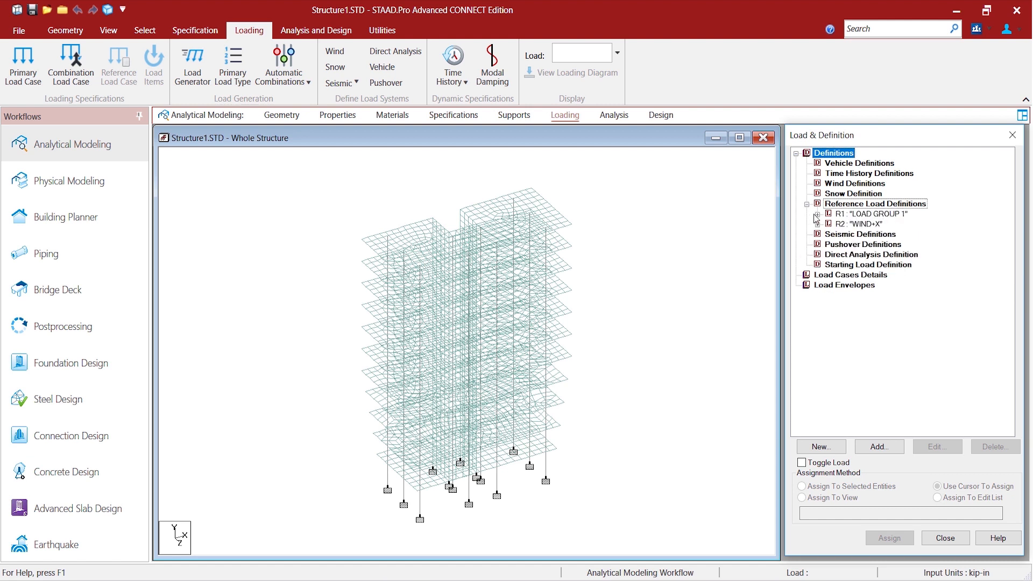
pyautogui.click(817, 213)
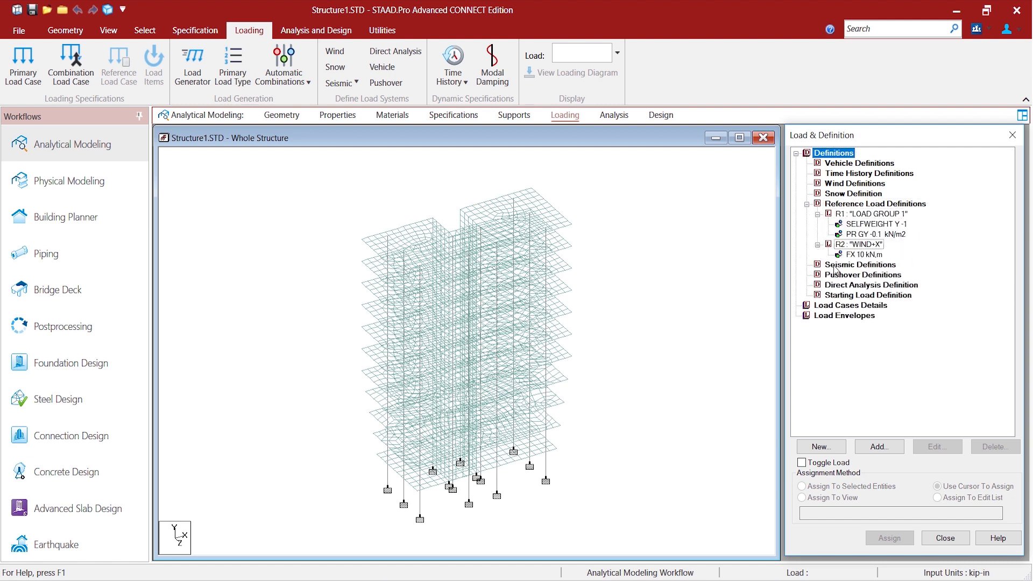
# Step: Add primary load case 1 titled LOAD CASE 1 with Loading Type Dead
pyautogui.click(850, 304)
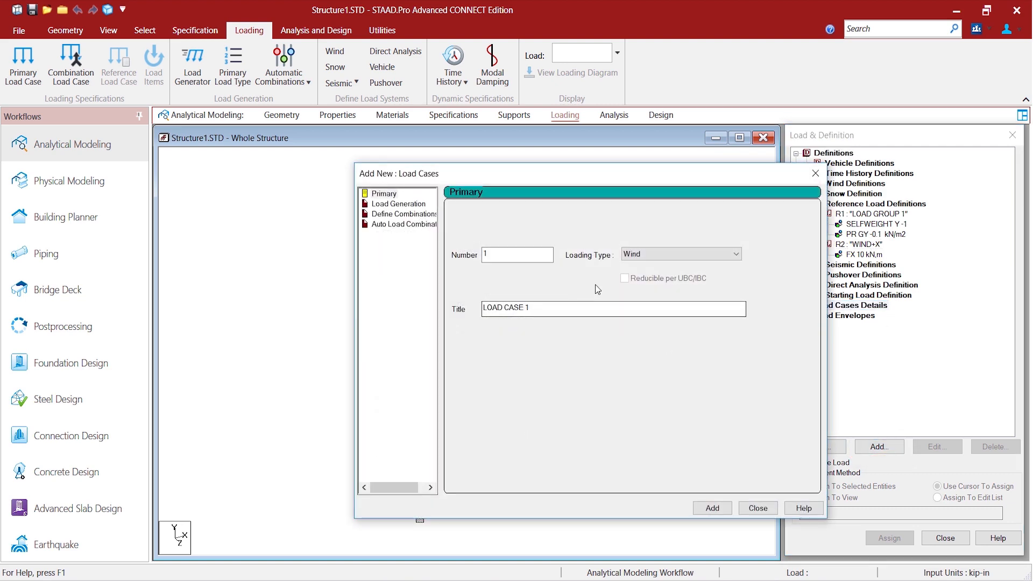
pyautogui.click(680, 254)
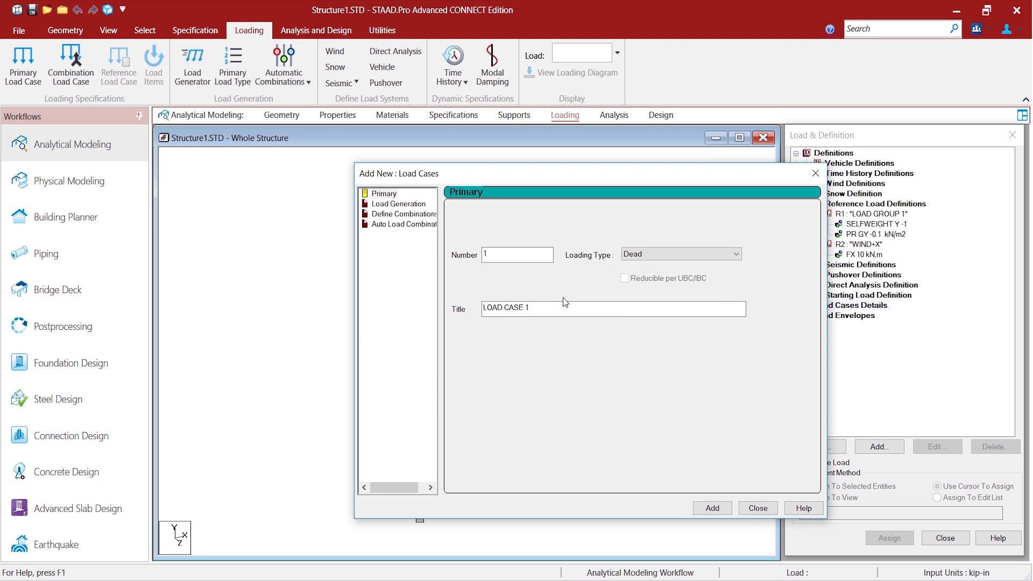
pyautogui.click(711, 508)
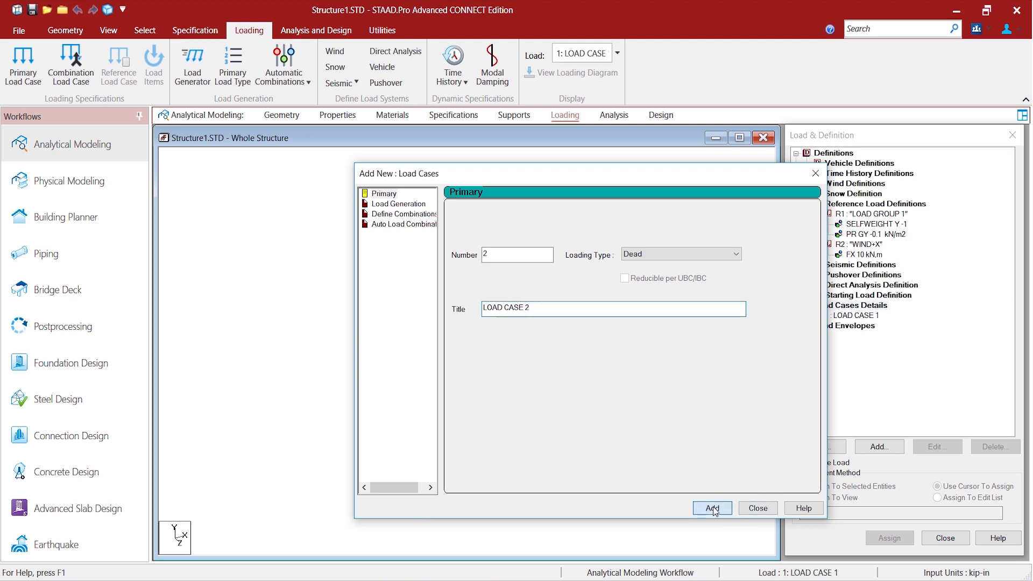
pyautogui.click(757, 508)
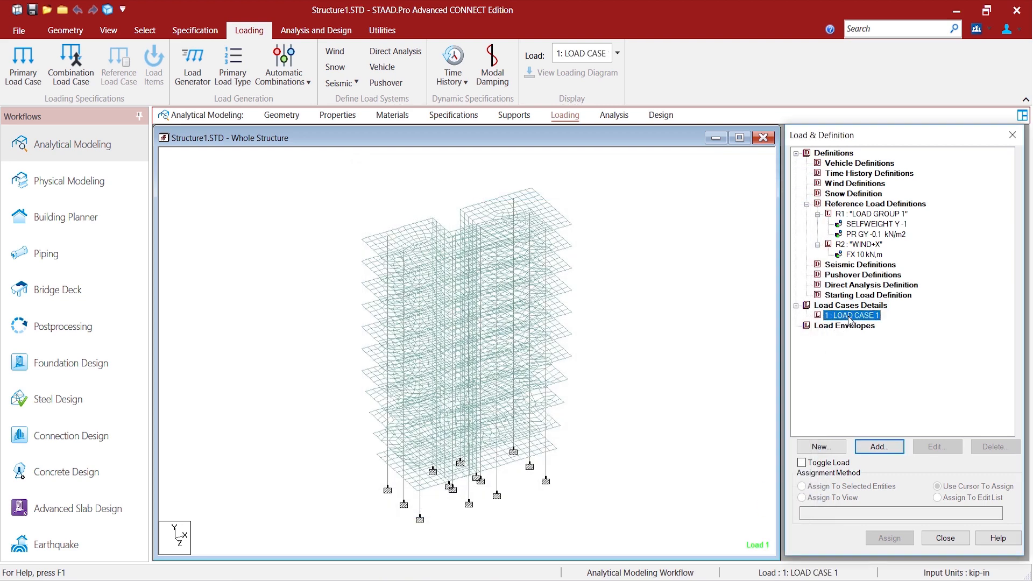
# Step: Add reference load R1 (LOAD GROUP 1) to LOAD CASE 1 at factor 1 and begin a second primary case
pyautogui.click(879, 447)
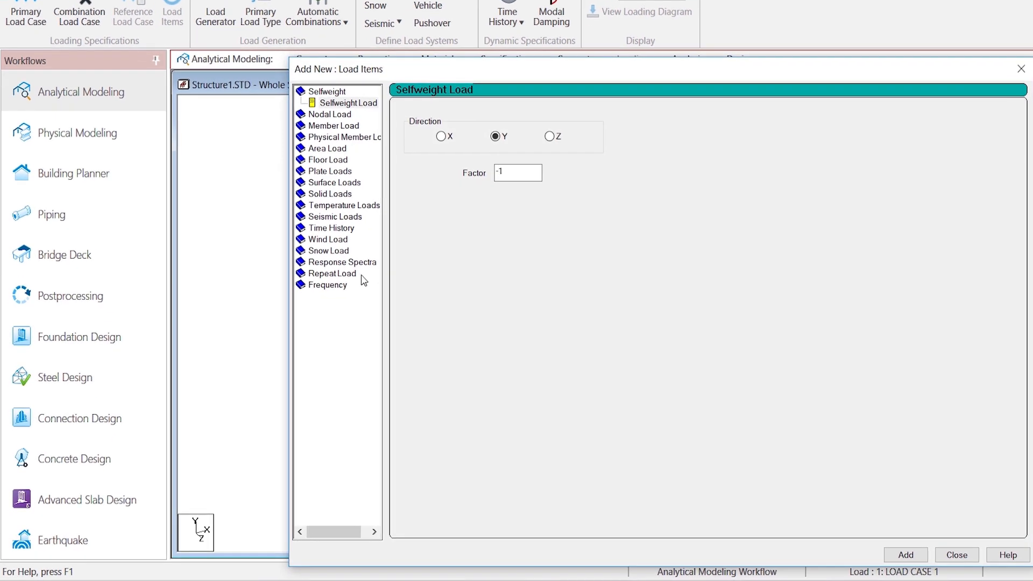
pyautogui.click(345, 284)
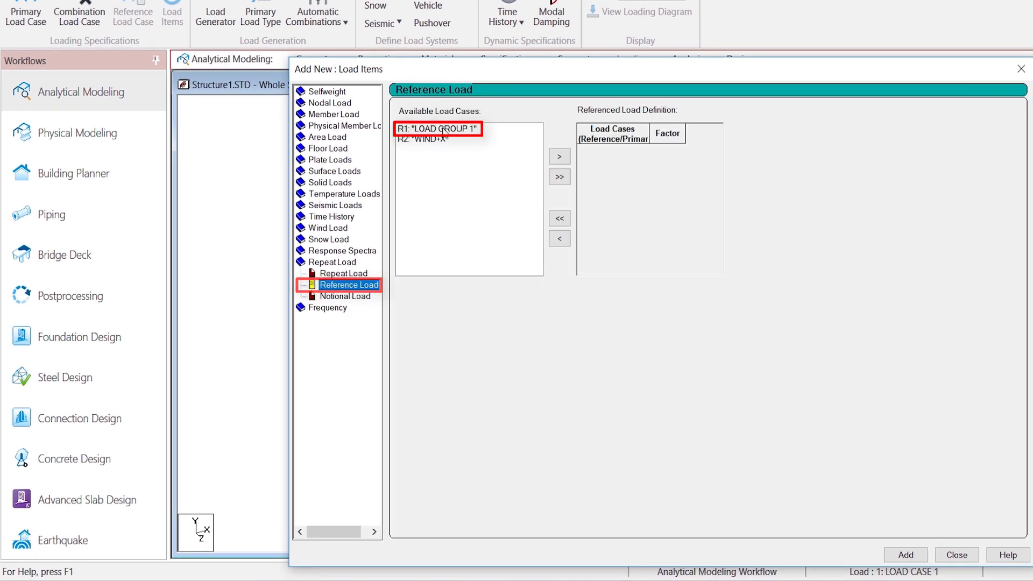
pyautogui.click(558, 156)
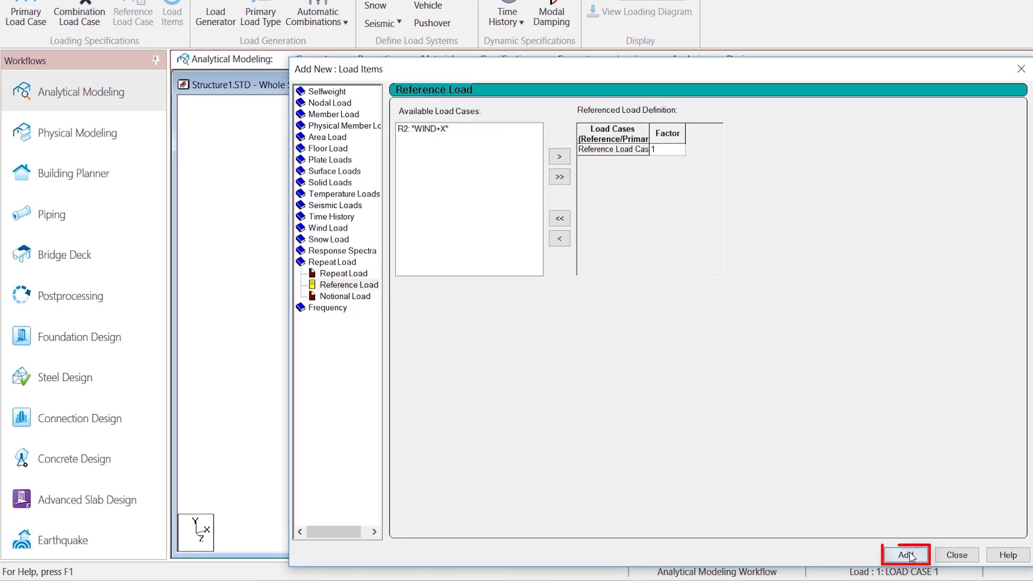
pyautogui.click(905, 555)
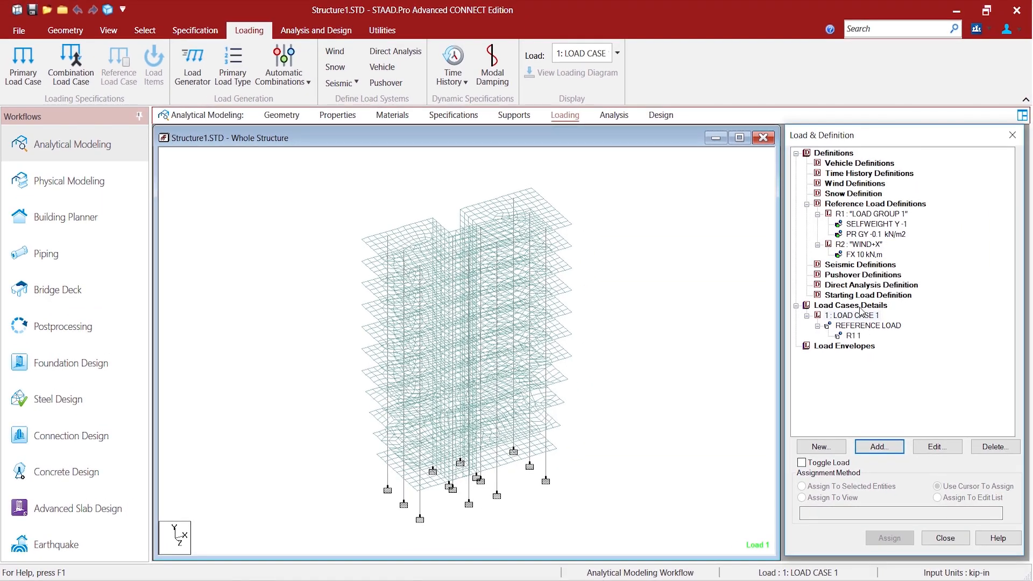
pyautogui.click(880, 447)
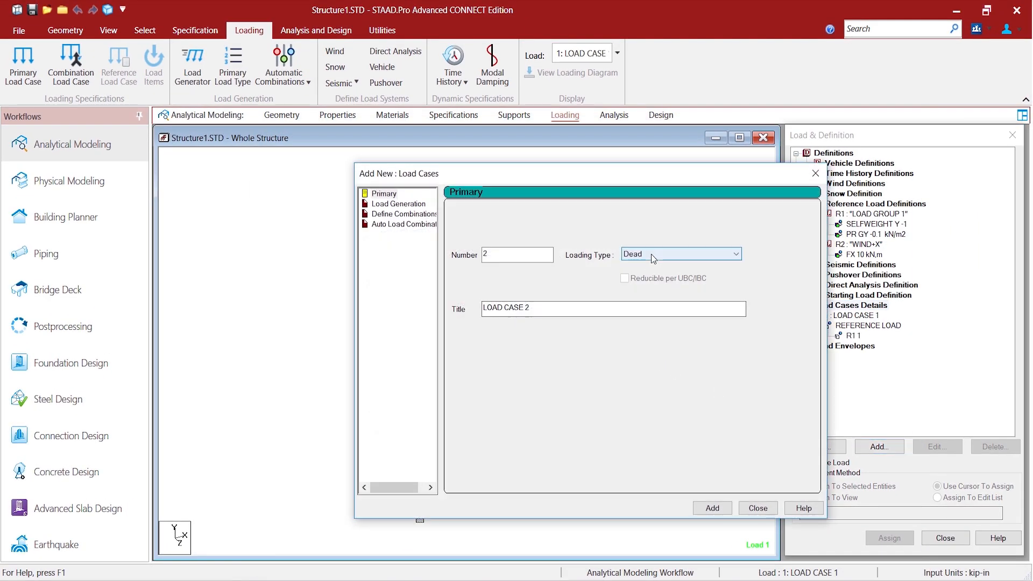
# Step: Create LOAD CASE 2 as a Wind-type primary load case
pyautogui.click(682, 254)
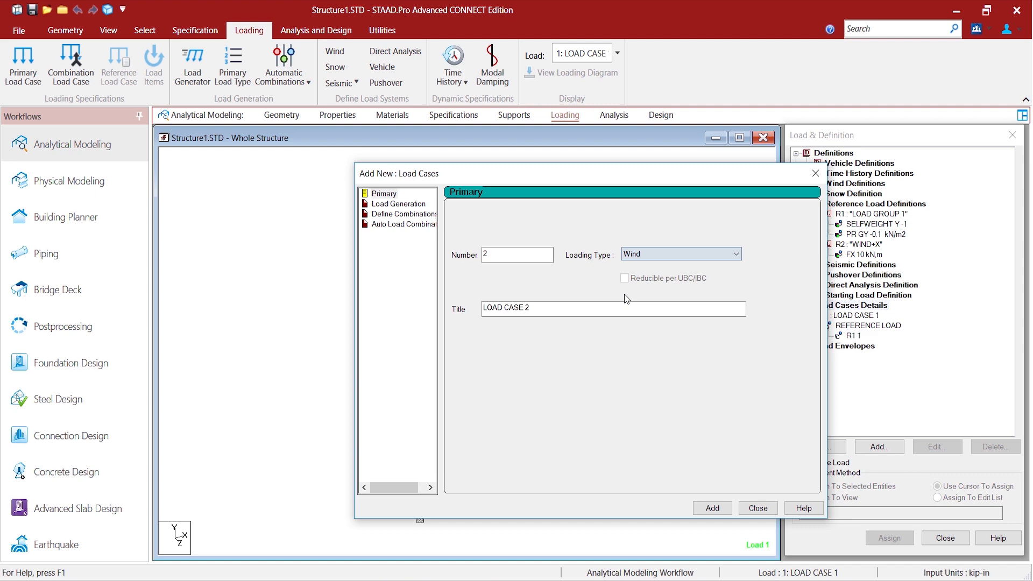
pyautogui.click(712, 508)
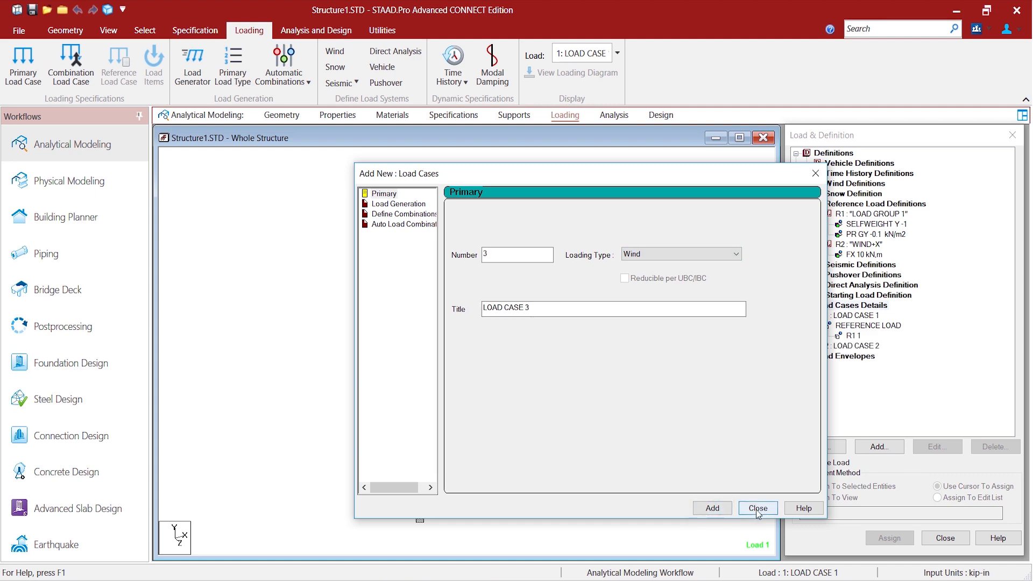
pyautogui.click(758, 509)
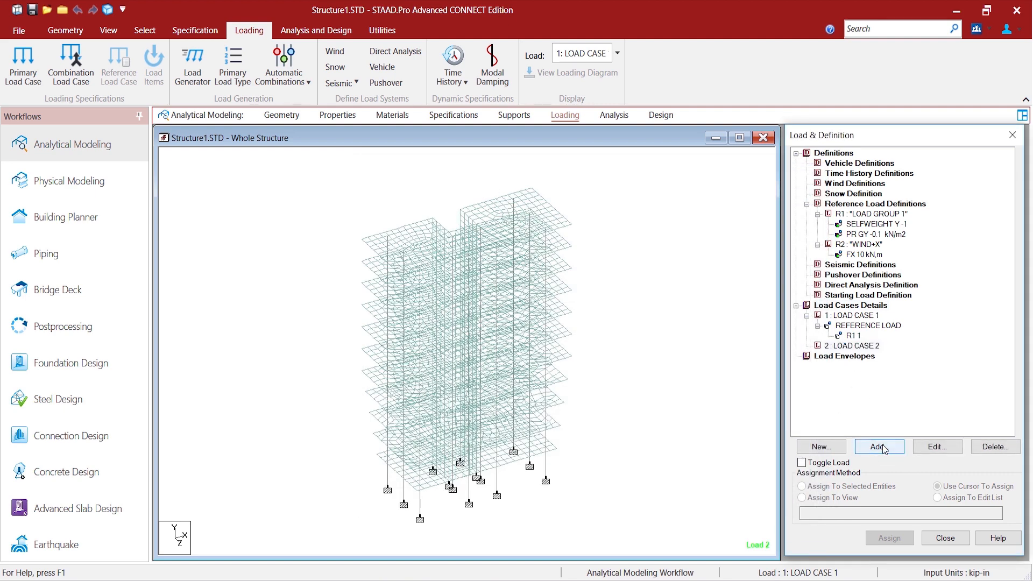
# Step: Add reference load R2 (WIND+X) to LOAD CASE 2
pyautogui.click(879, 447)
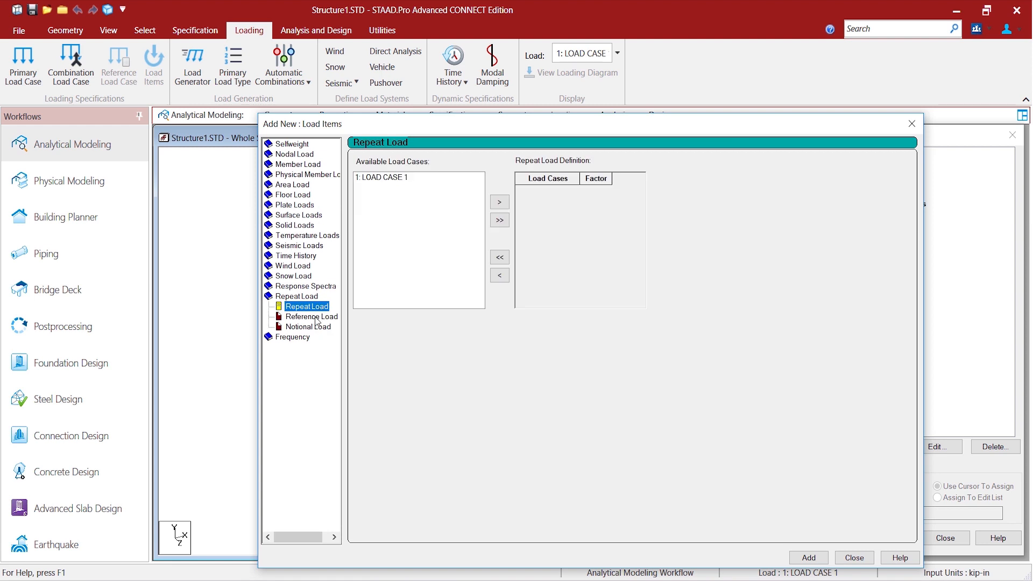
pyautogui.click(314, 316)
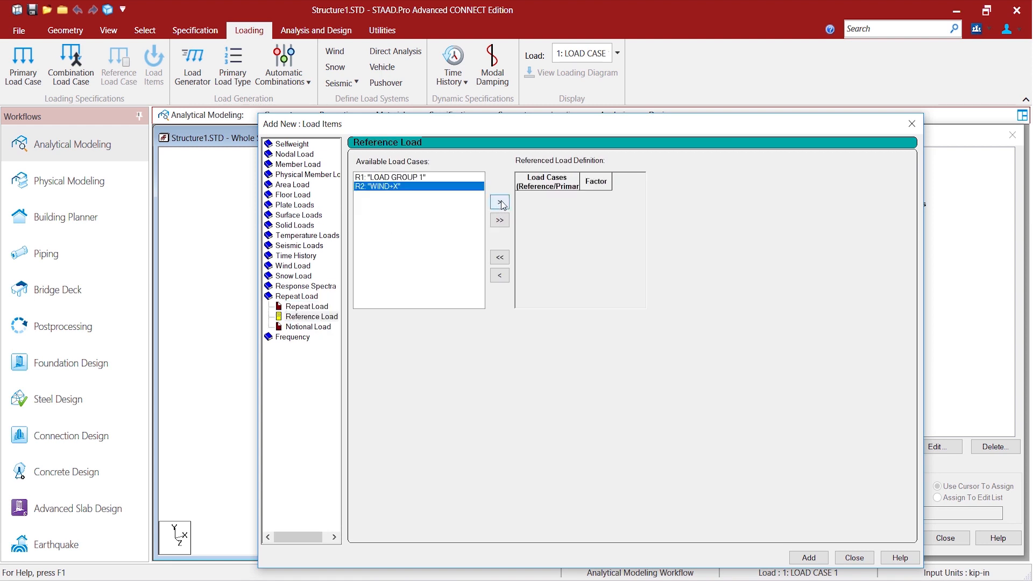
pyautogui.click(500, 202)
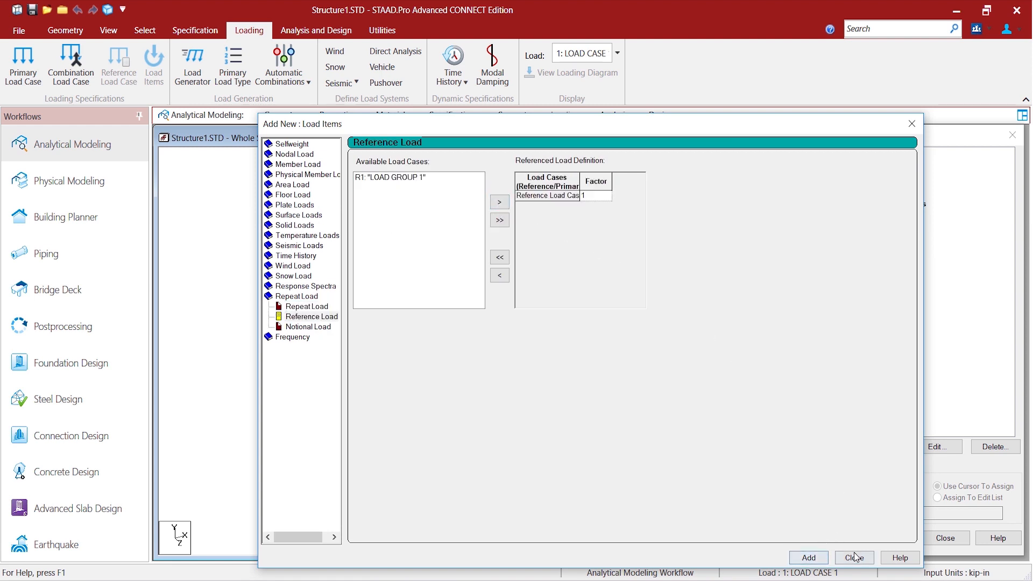
pyautogui.click(854, 557)
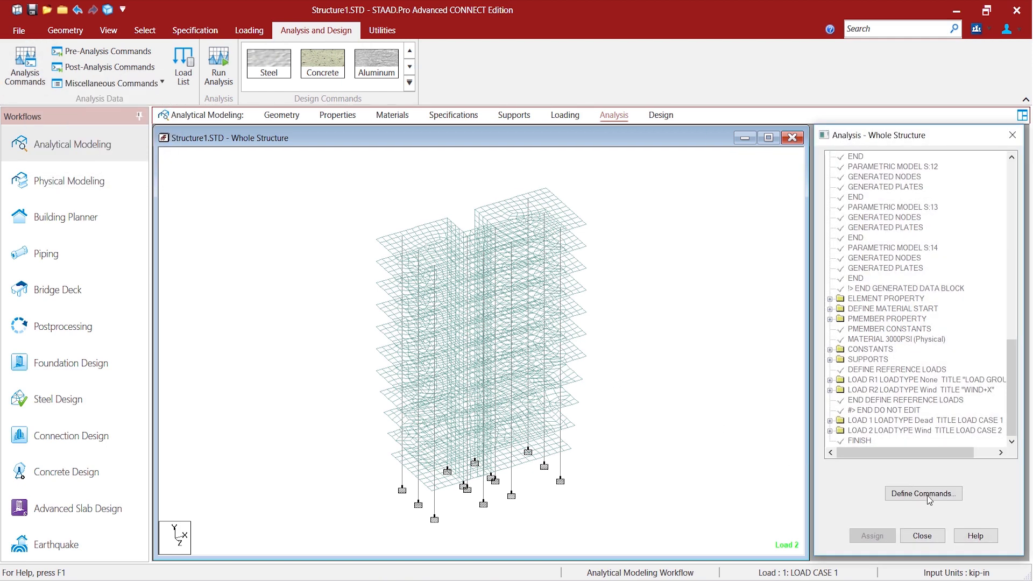
# Step: Run the analysis, saving the model first, and dismiss the report showing 0 errors
pyautogui.click(922, 494)
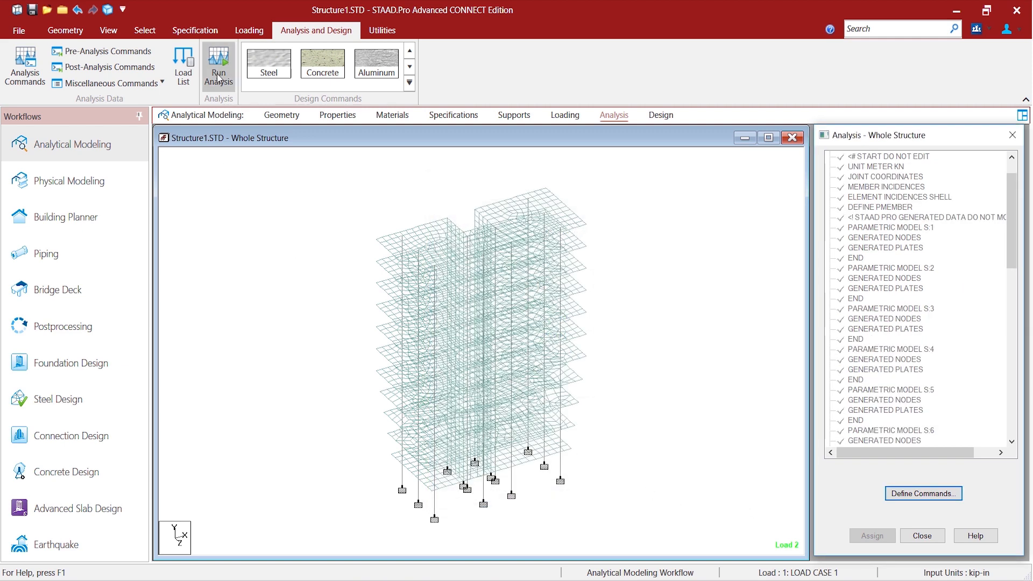
pyautogui.click(218, 66)
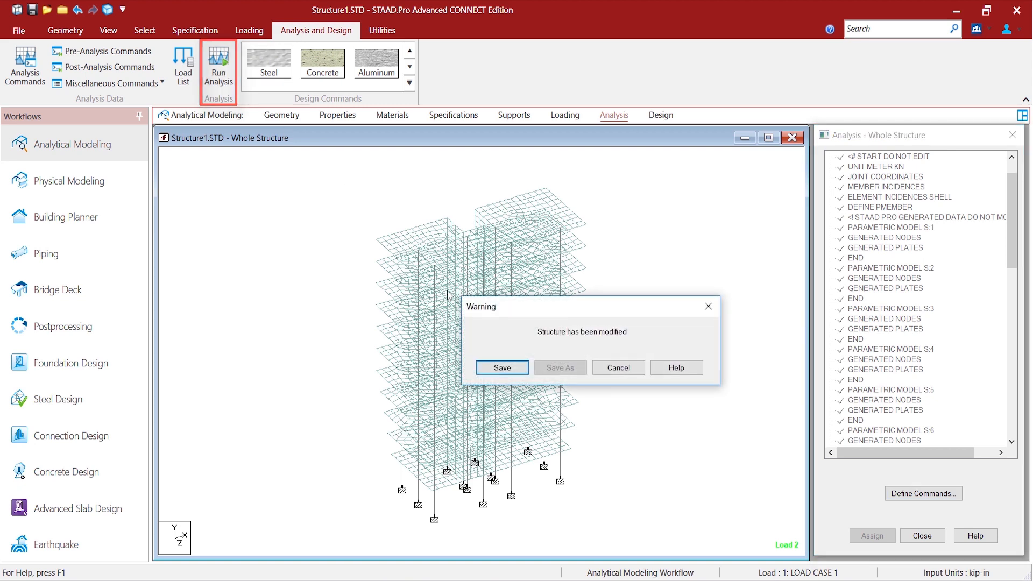
pyautogui.click(501, 368)
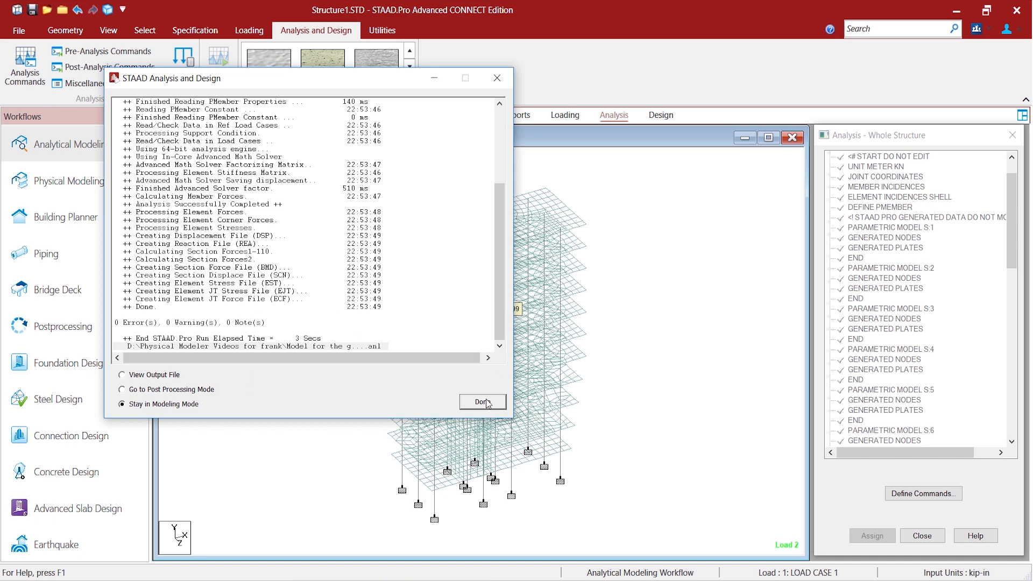
pyautogui.click(482, 402)
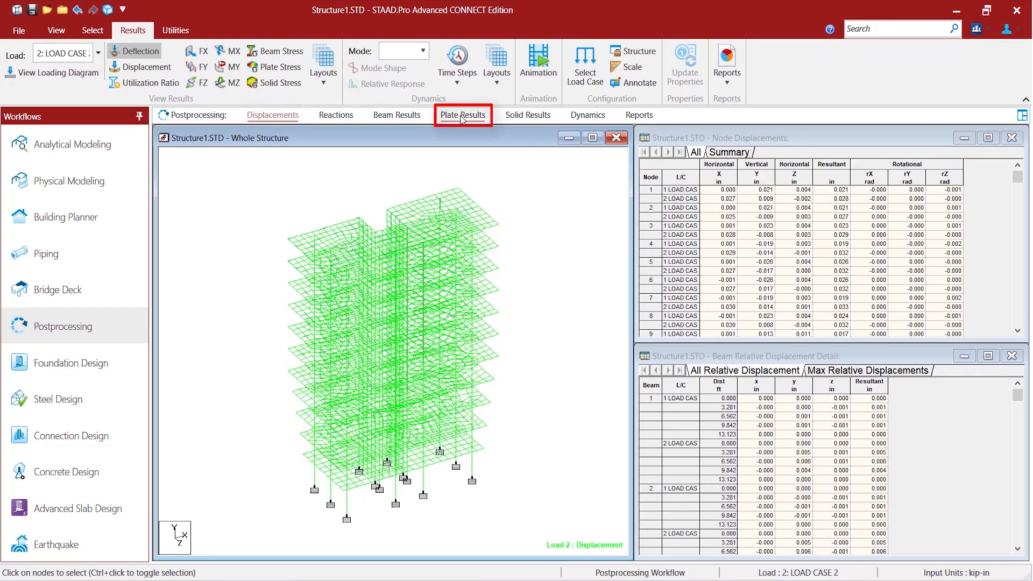
# Step: Draw Max Von Mises plate stress contours on the building from Plate Results
pyautogui.click(462, 115)
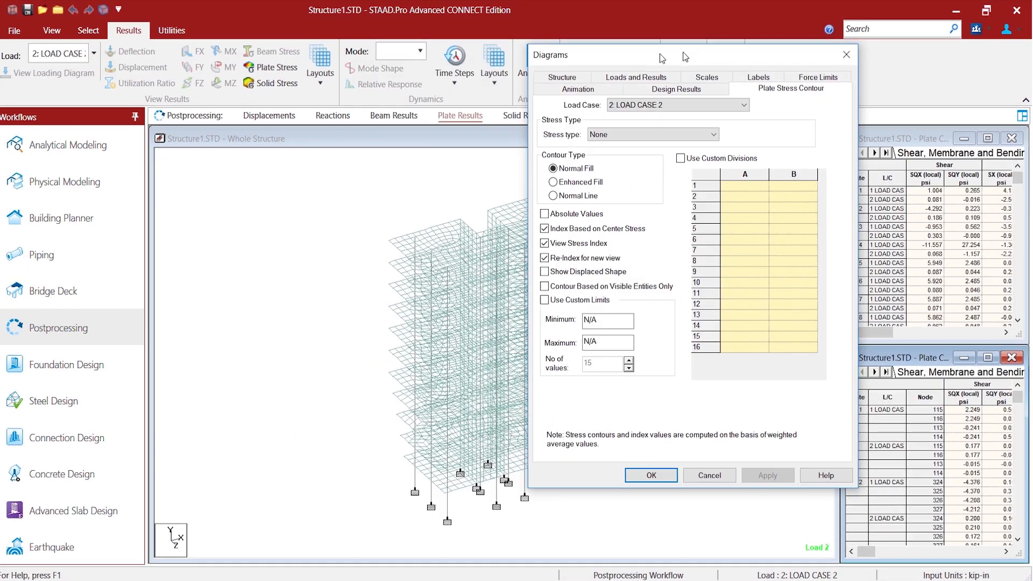
pyautogui.click(653, 135)
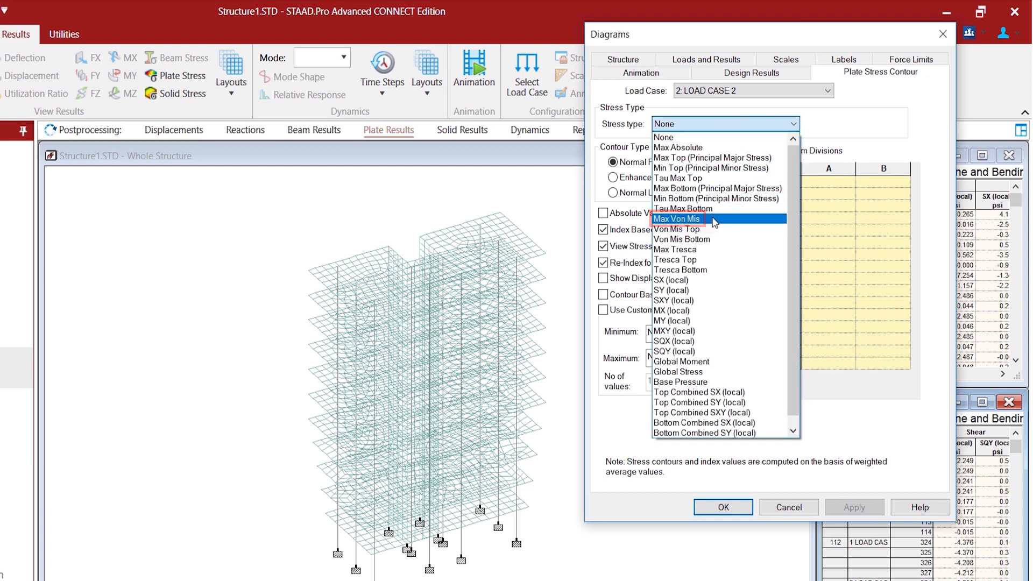
pyautogui.click(679, 218)
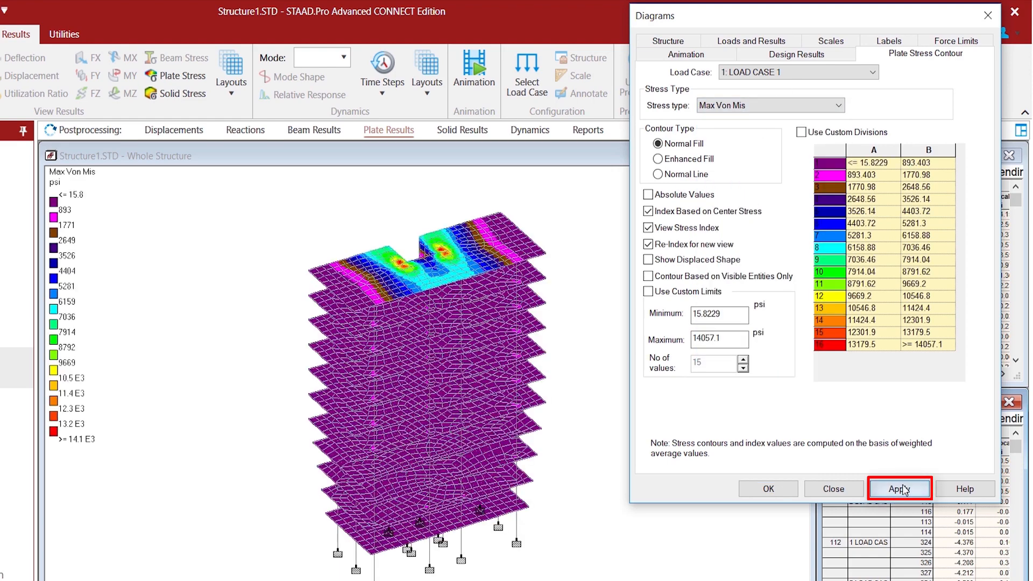
pyautogui.click(900, 489)
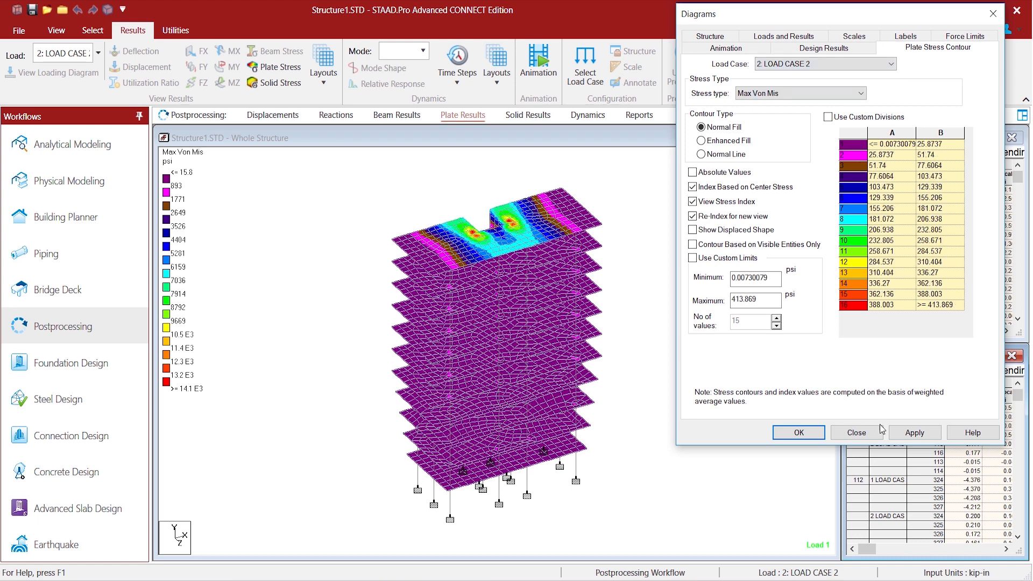
# Step: Show the Max Von Mises contours for LOAD CASE 2, then back to LOAD CASE 1
pyautogui.click(826, 64)
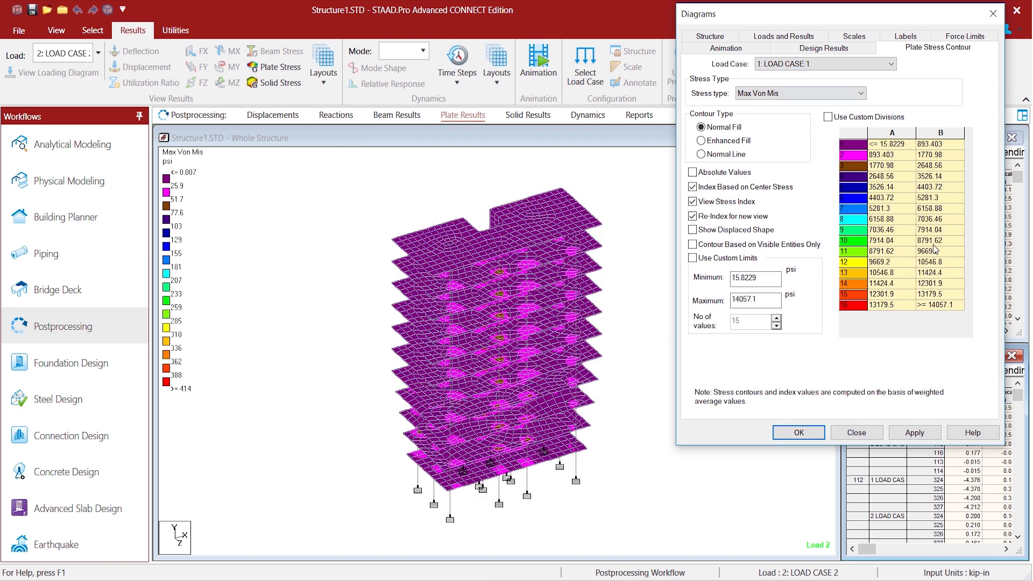
pyautogui.click(798, 433)
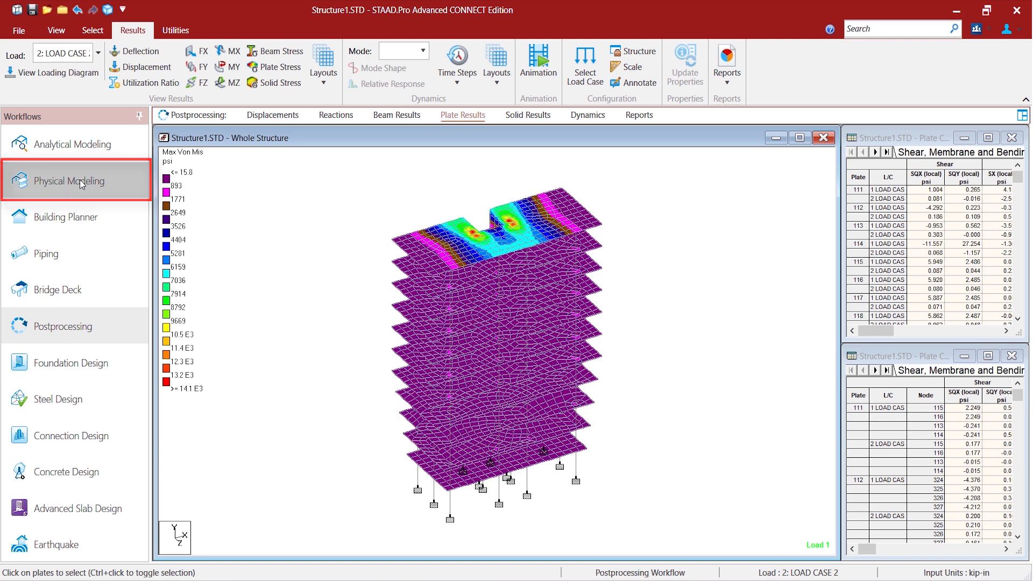
# Step: Reopen the building model in Physical Modeller via the Physical Modeling workflow
pyautogui.click(66, 181)
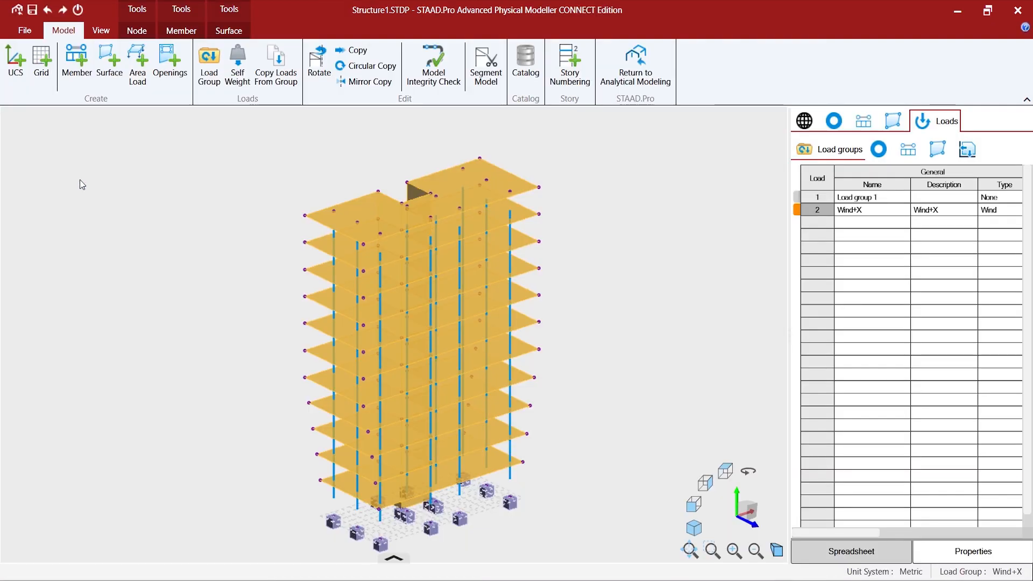